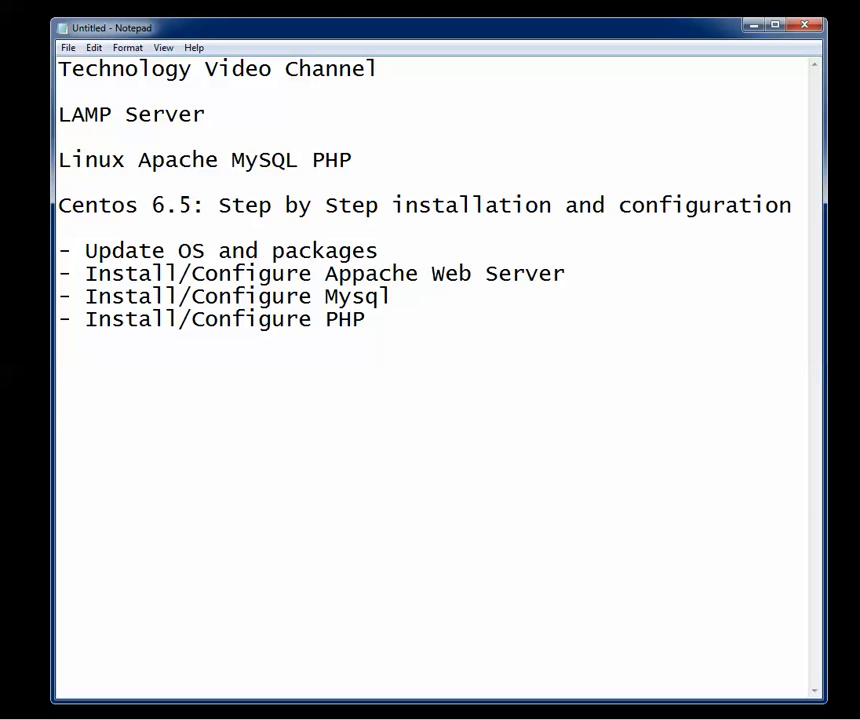
Review the LAMP Server on CentOS 6.5 outline in Notepad before switching to the console.
click(377, 68)
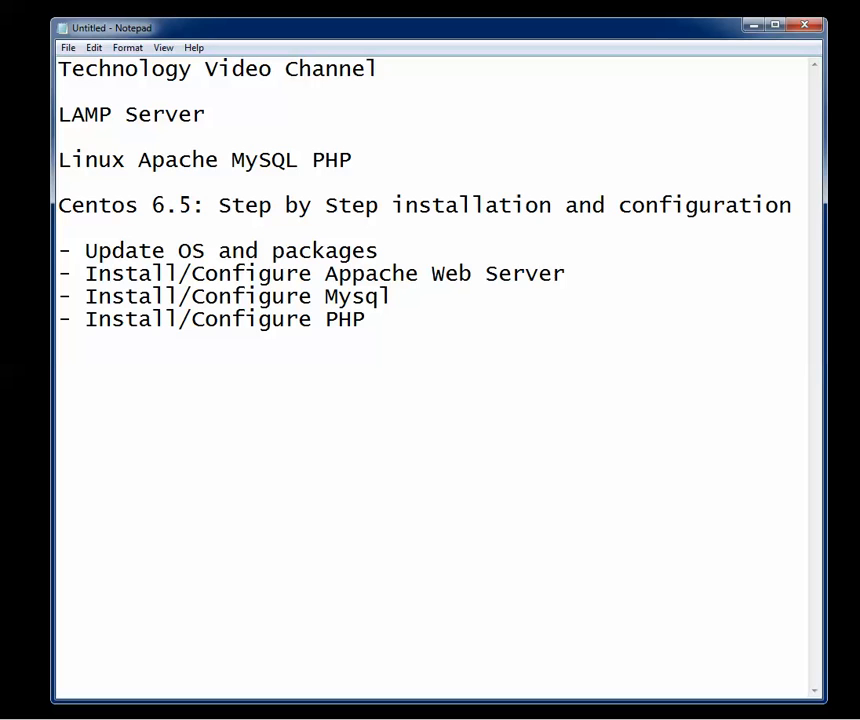
click(378, 68)
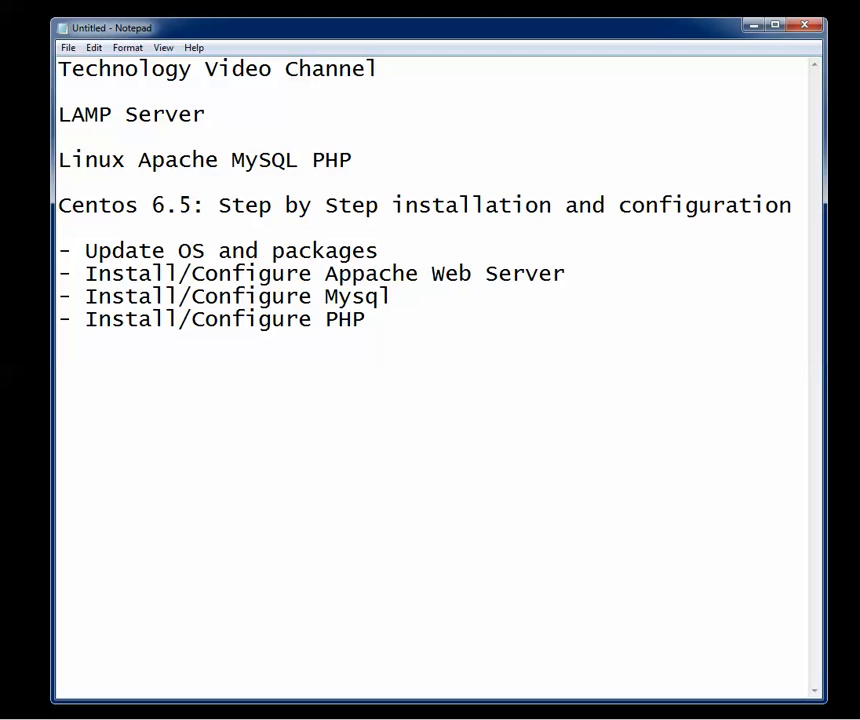
click(378, 68)
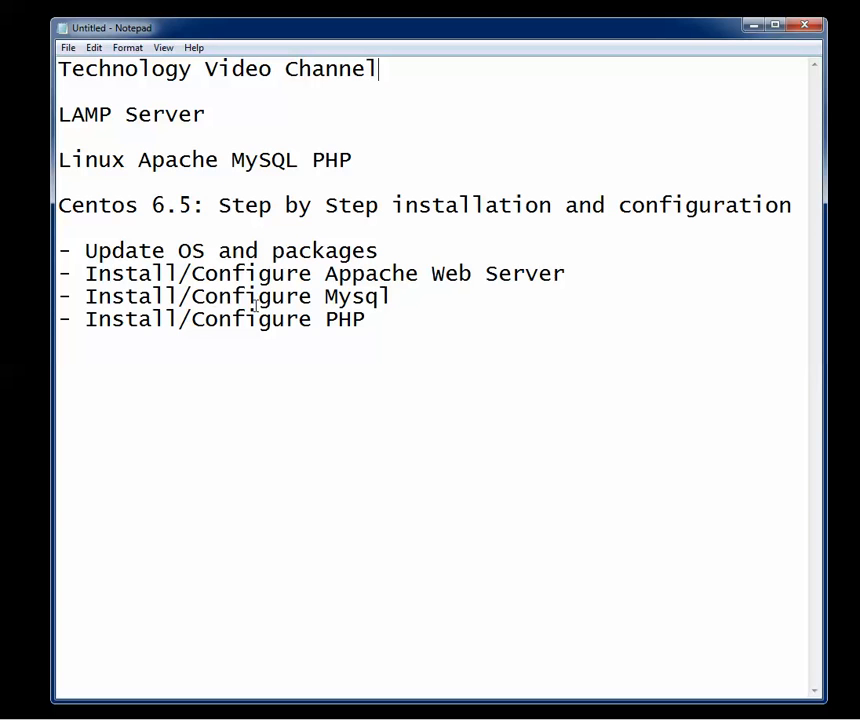
mouse_move(148, 337)
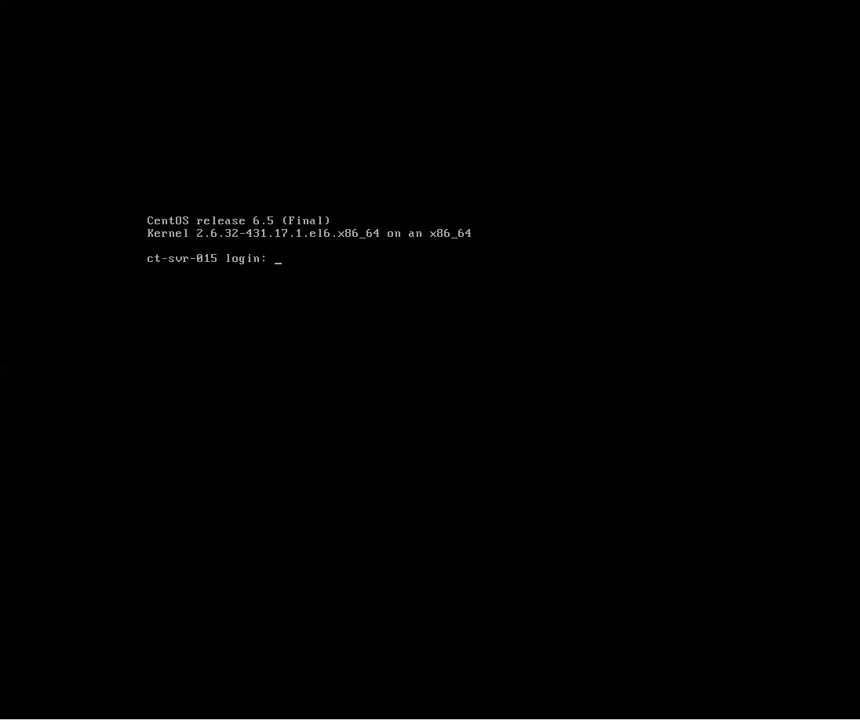
Log in as root and run 'yum update -y', which reports no packages to update.
text(root)
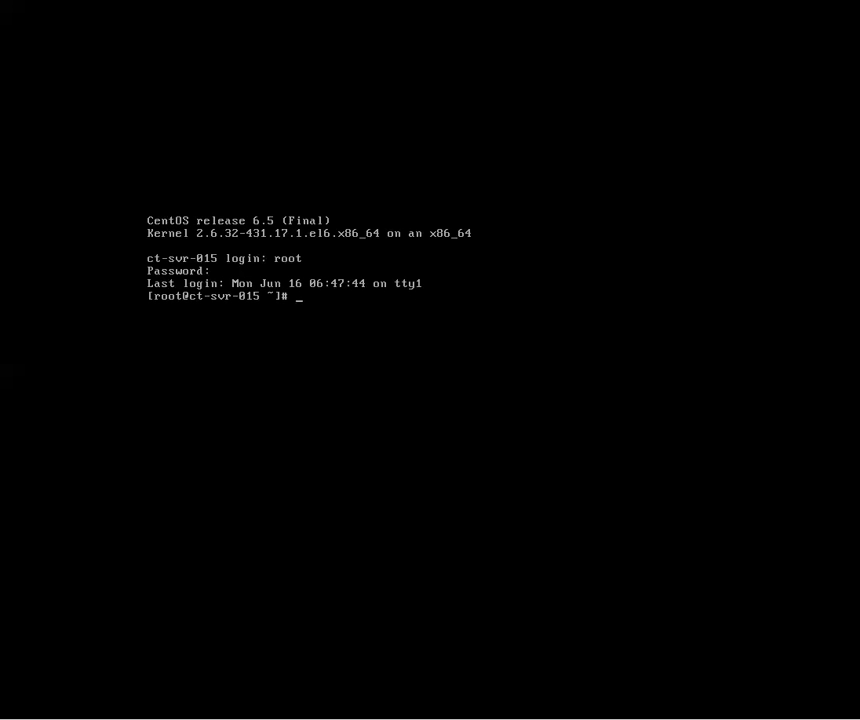
text(yum up)
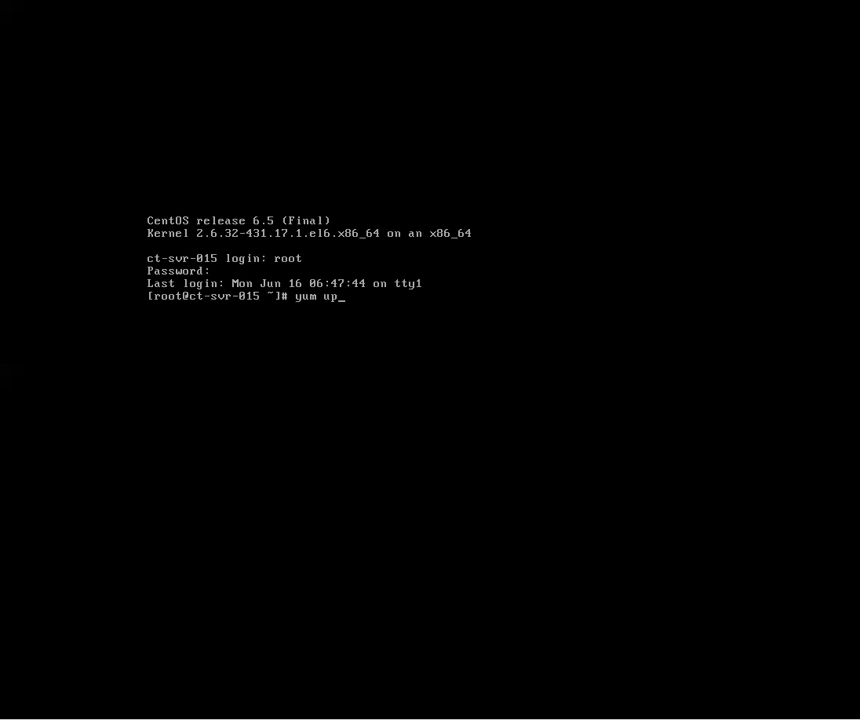
text(date)
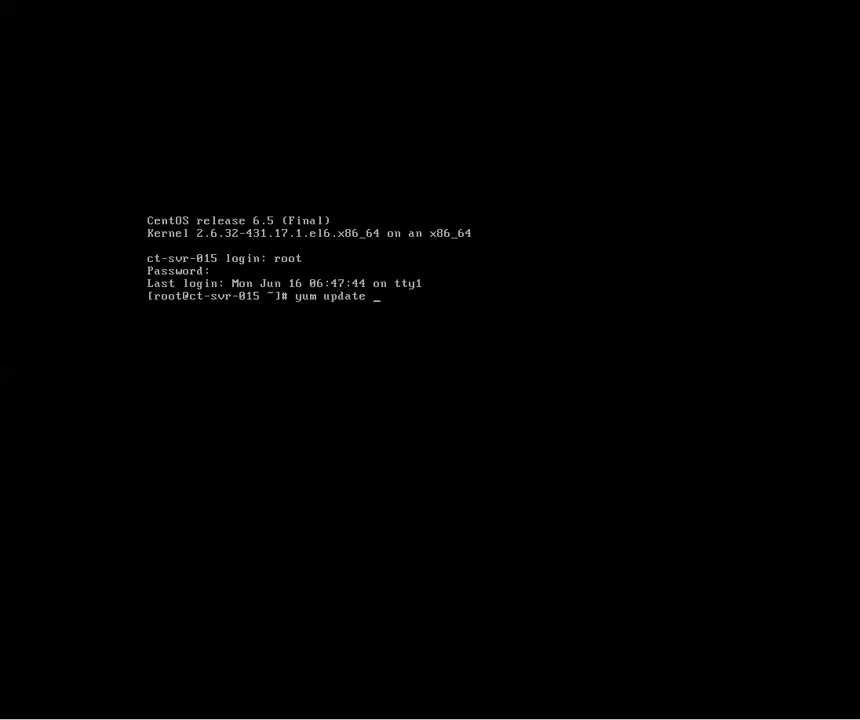
text(-y)
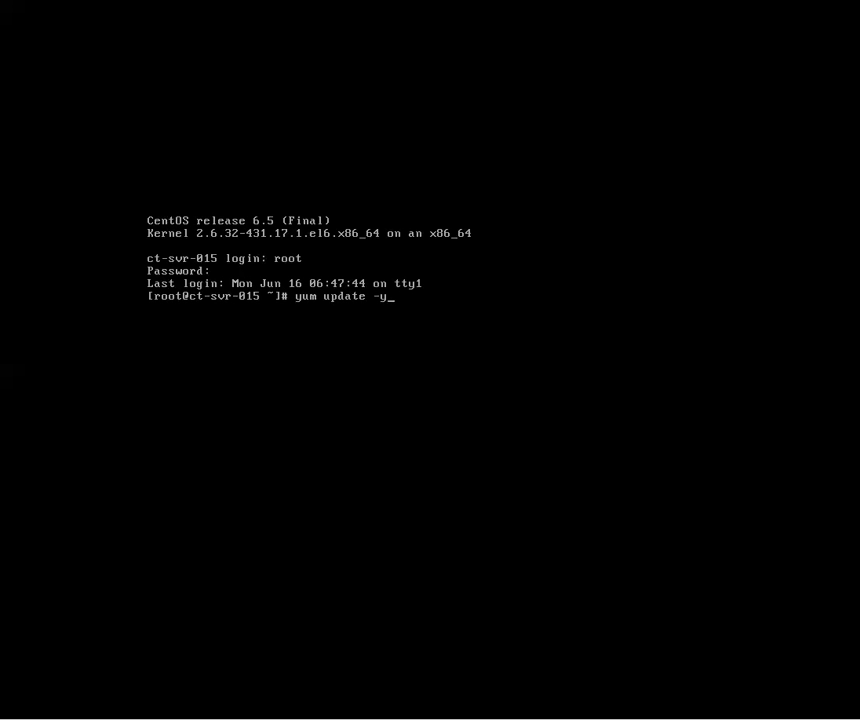
key(Return)
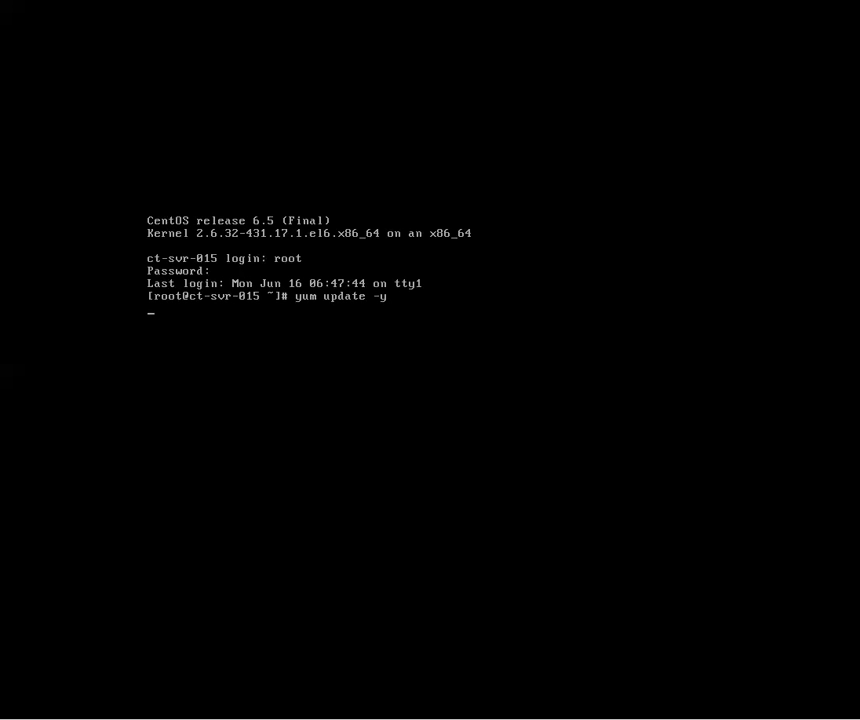
key(Return)
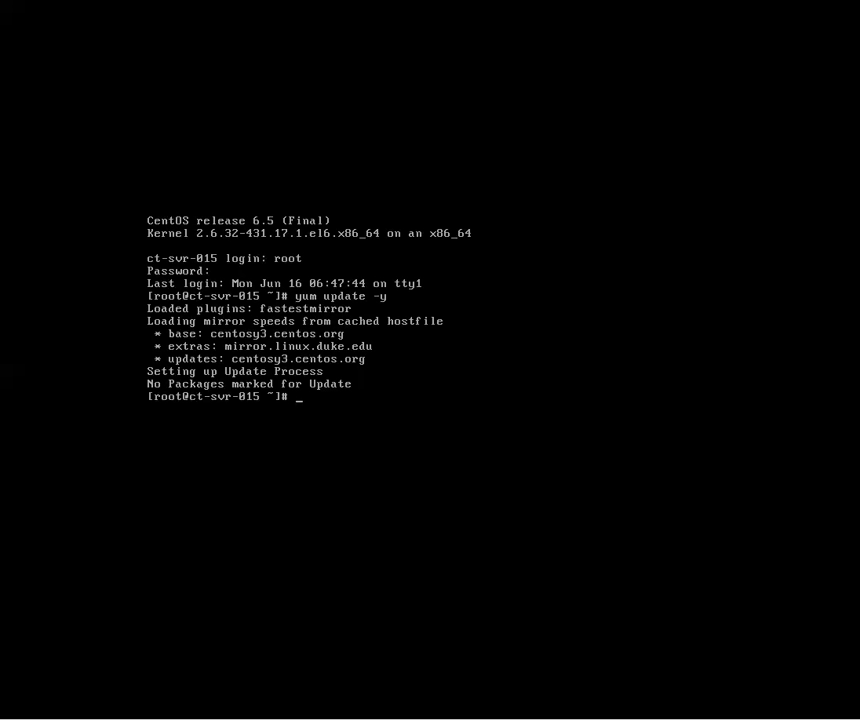
text(yum)
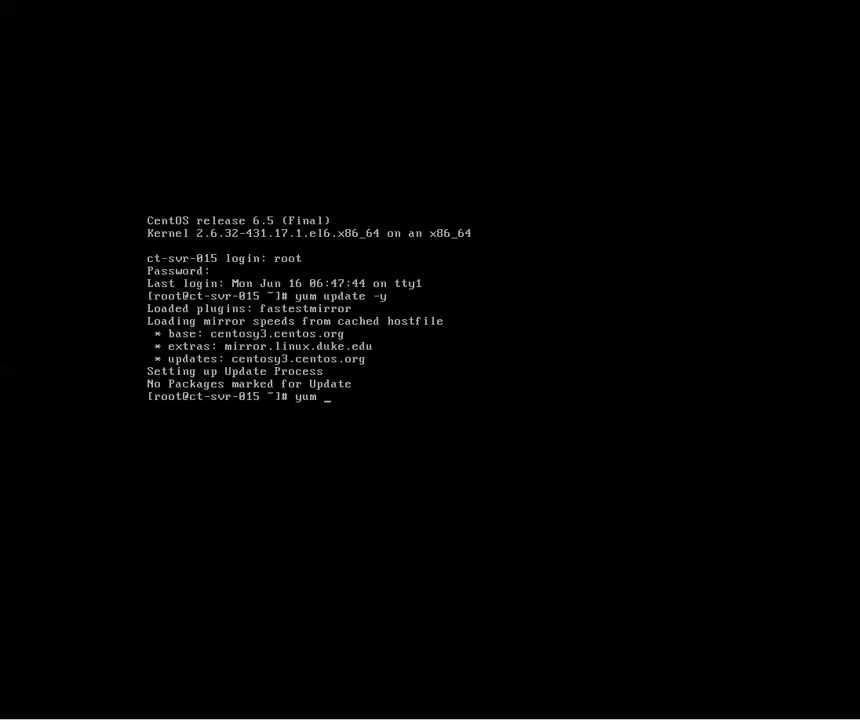
Install the httpd package and its dependencies with 'yum install httpd -y'.
text(install)
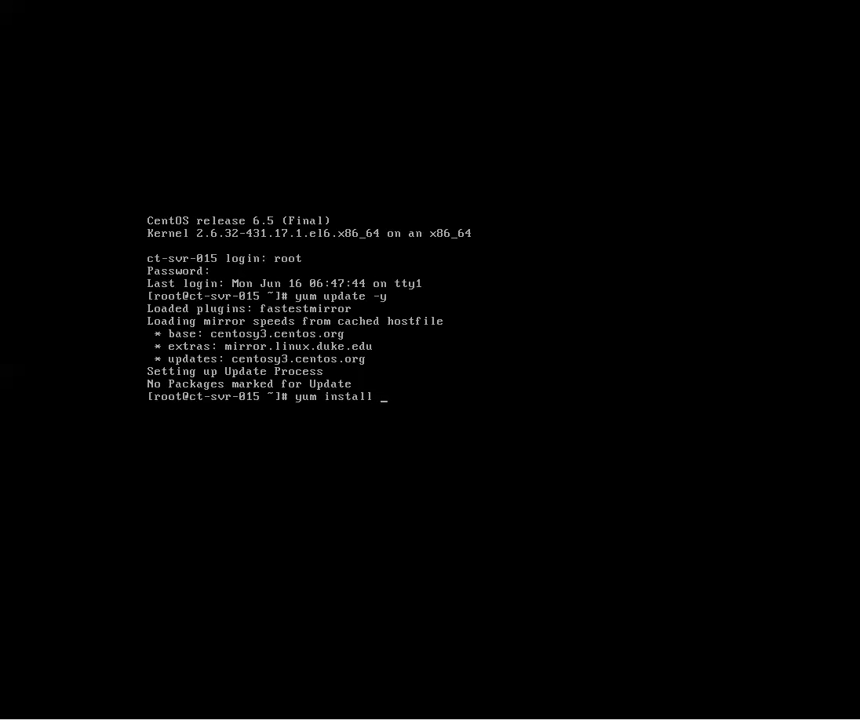
text(http)
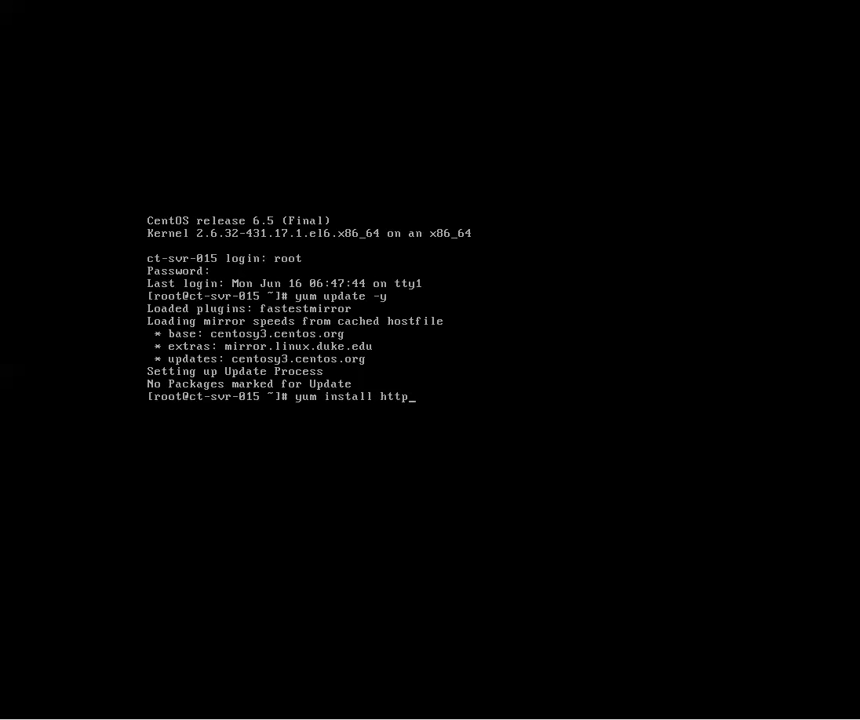
text(d -y)
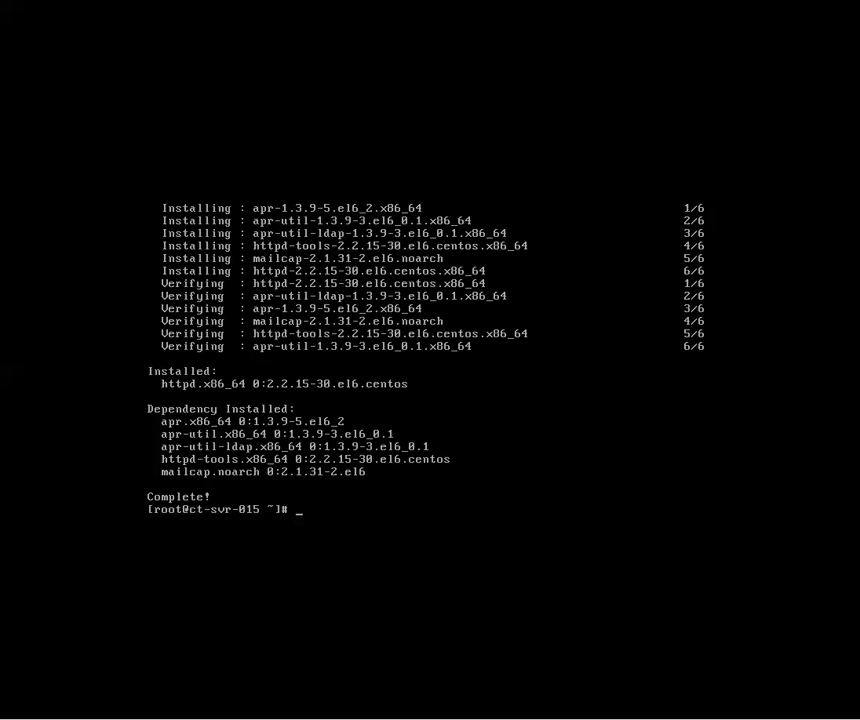
Start the httpd service and enable it at boot with 'chkconfig httpd on'.
text(service htt)
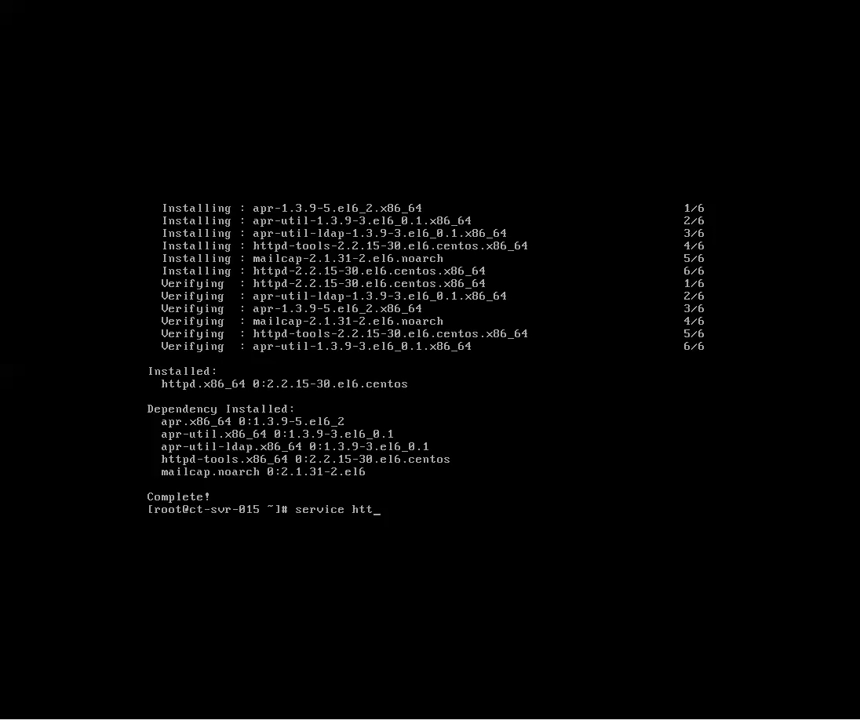
text(pd st)
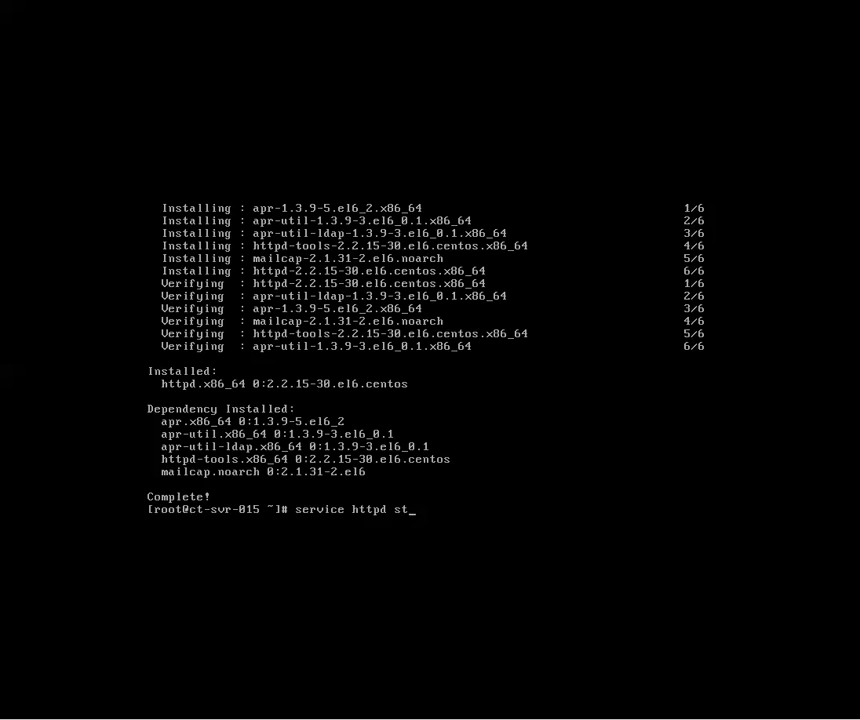
text(art)
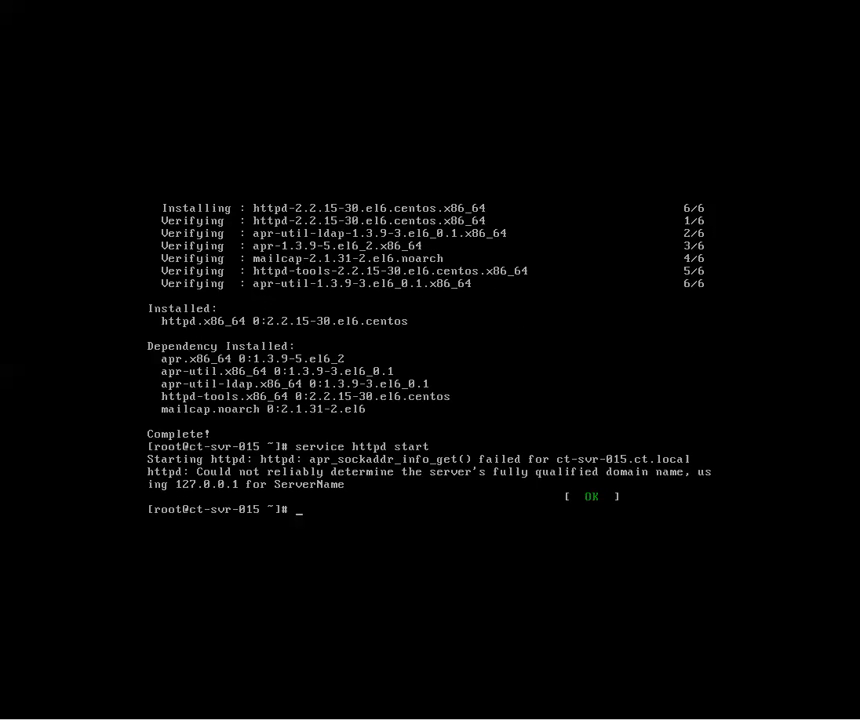
text(chkconfig h)
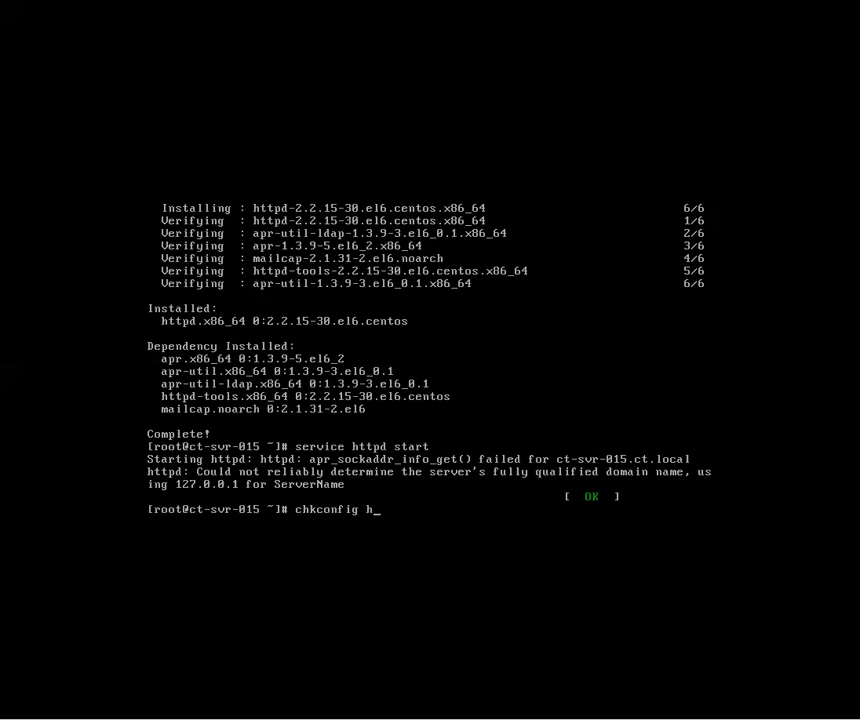
text(ttpd on)
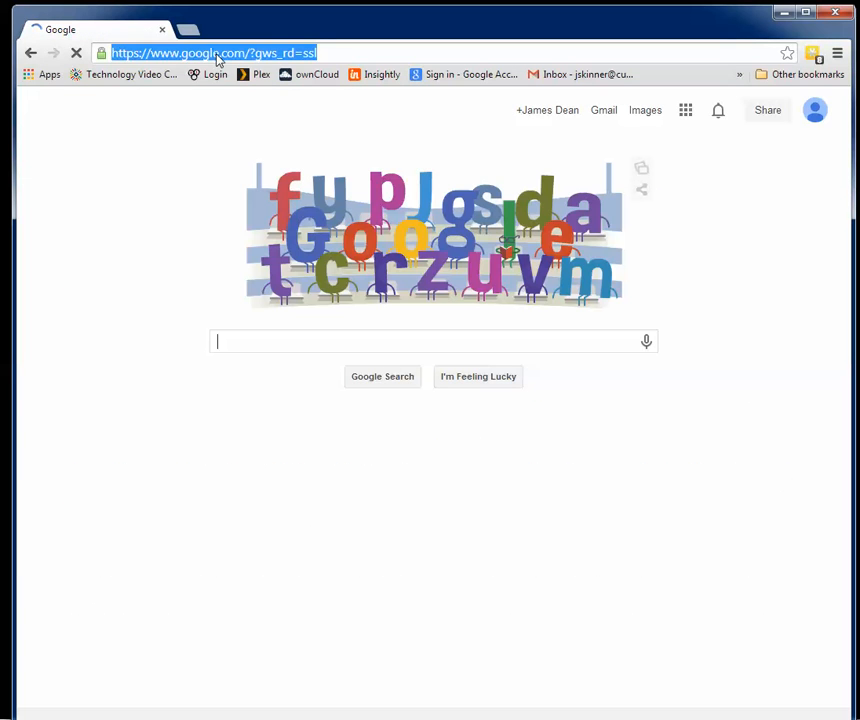
text(www.youtube.com)
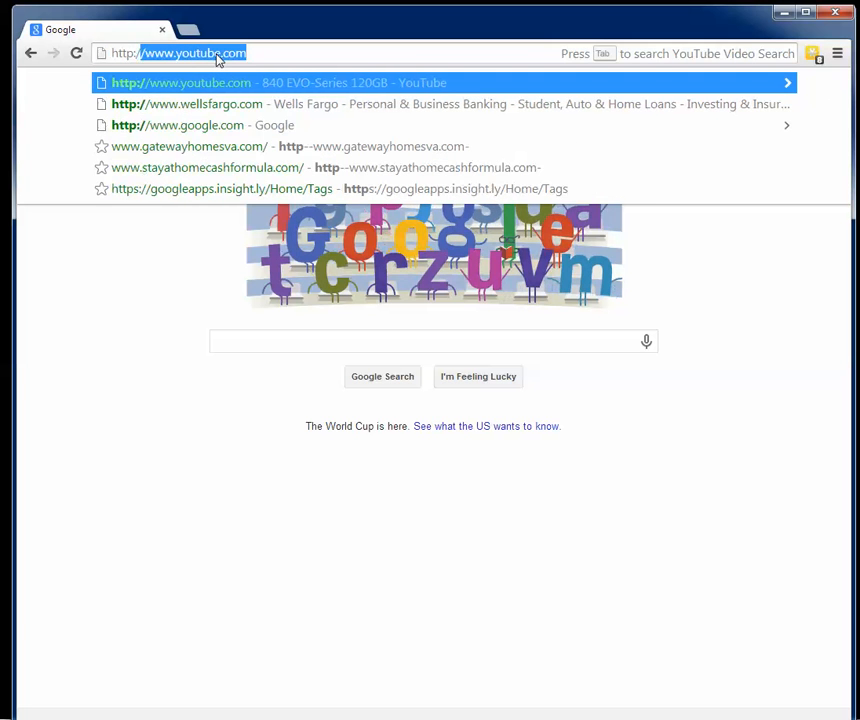
text(http://192.168.5.15)
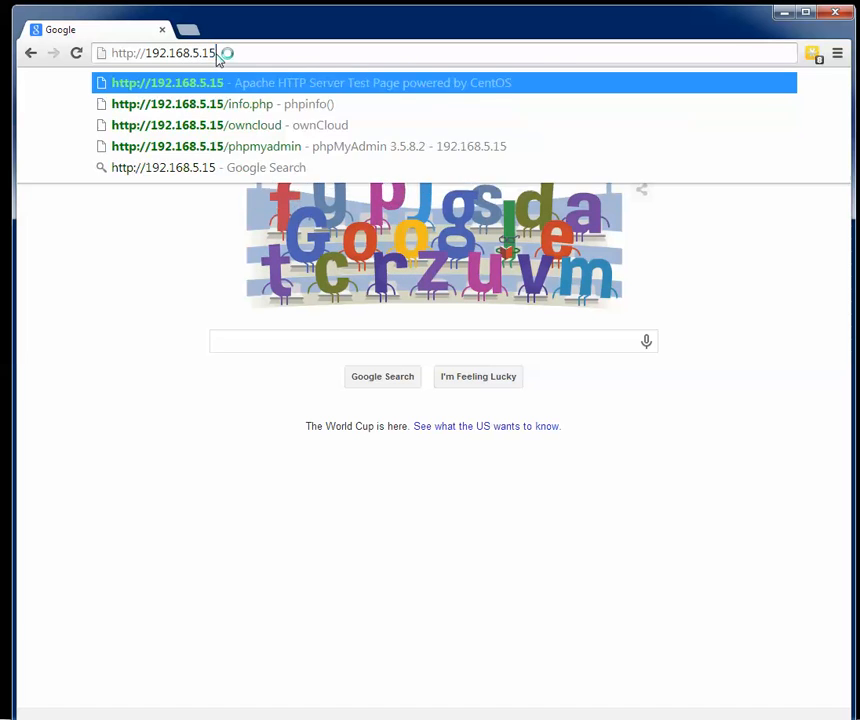
click(167, 82)
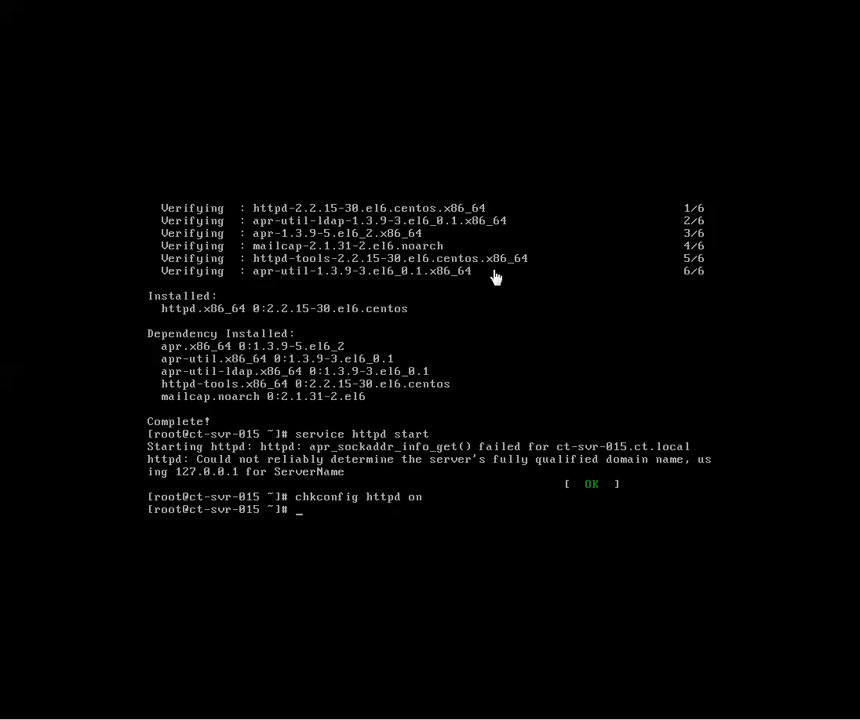
mouse_move(499, 312)
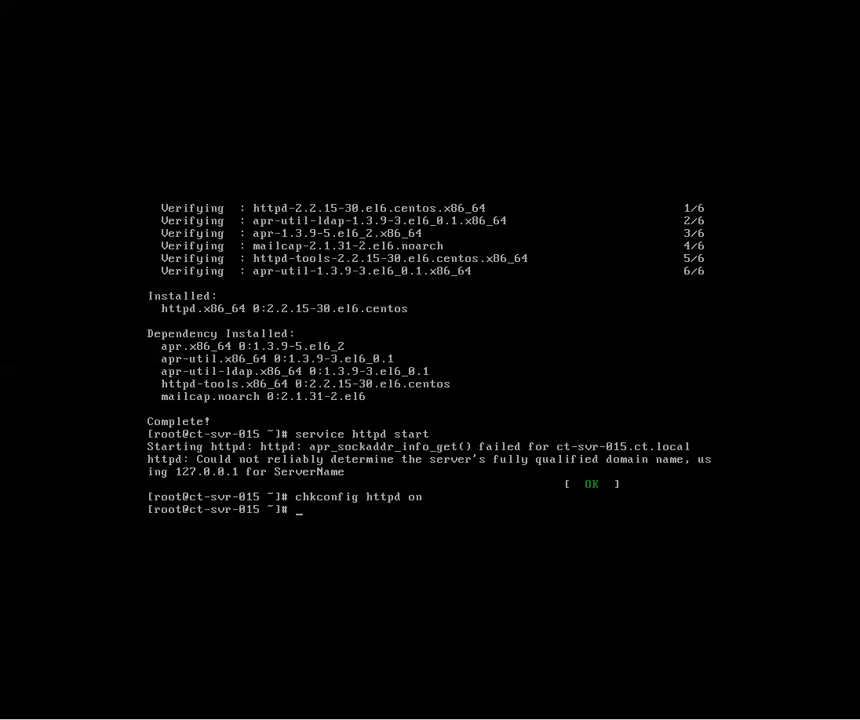
Install mysql and mysql-server with their Perl dependencies using 'yum install mysql mysql-server -y'.
text(yum ins)
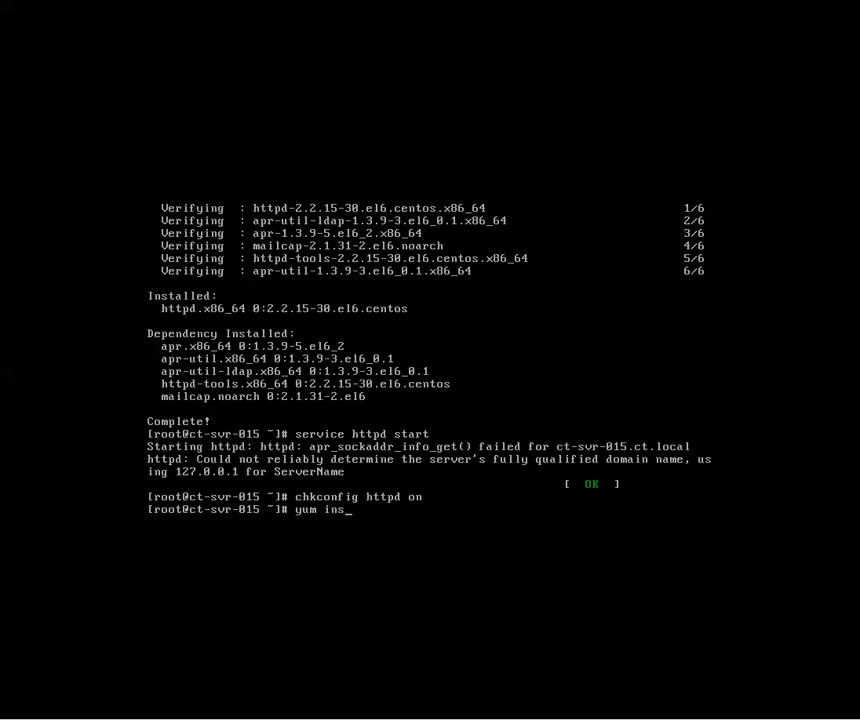
text(tall)
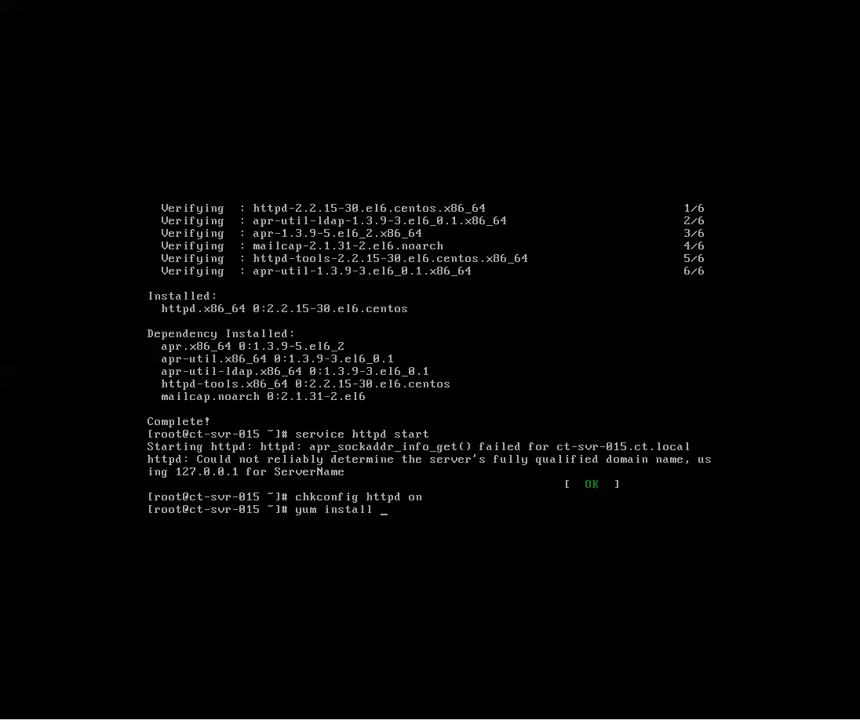
text(mysql m)
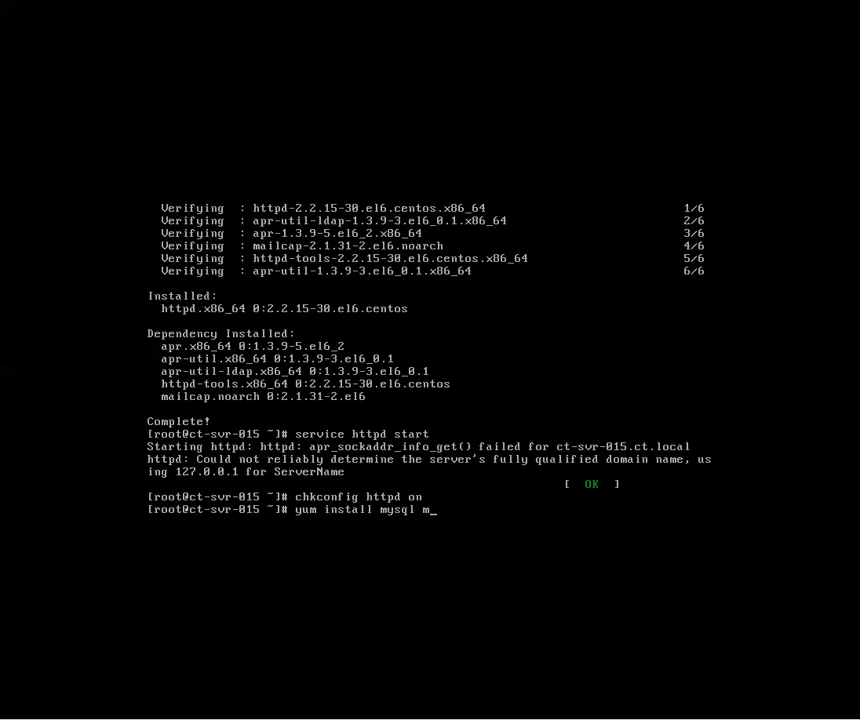
text(ysql-server -)
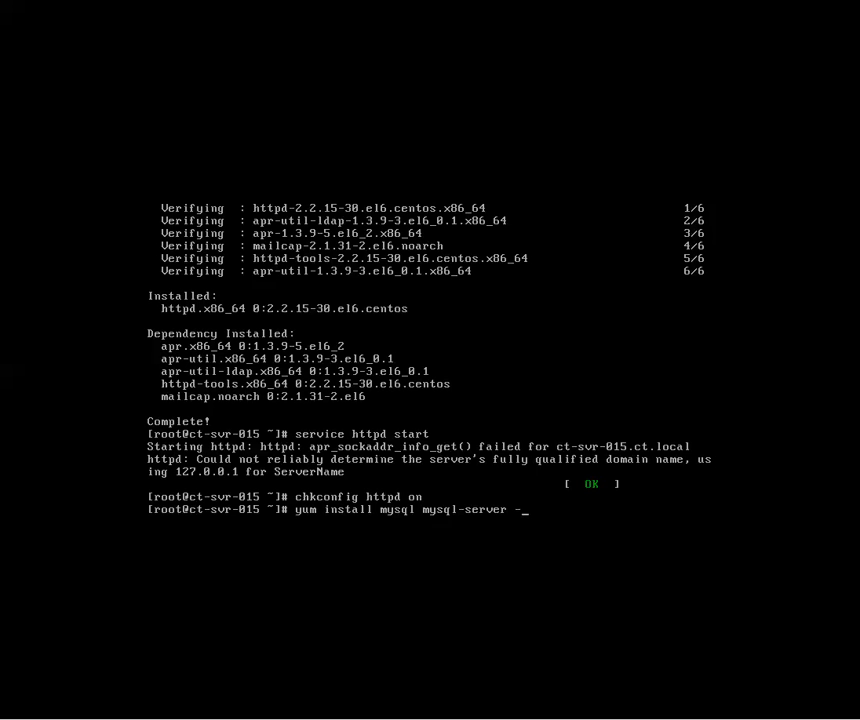
text(y)
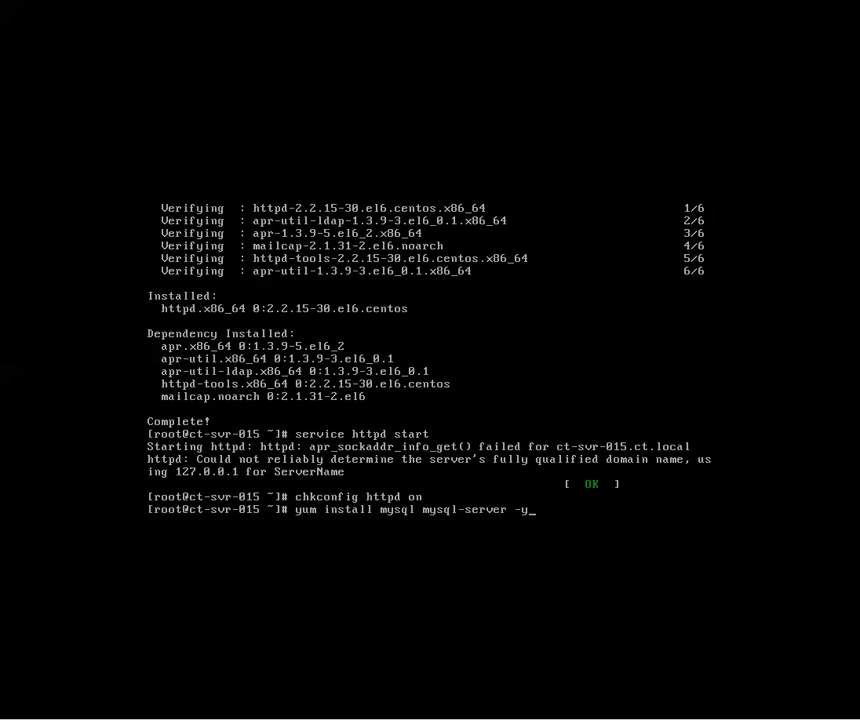
key(Return)
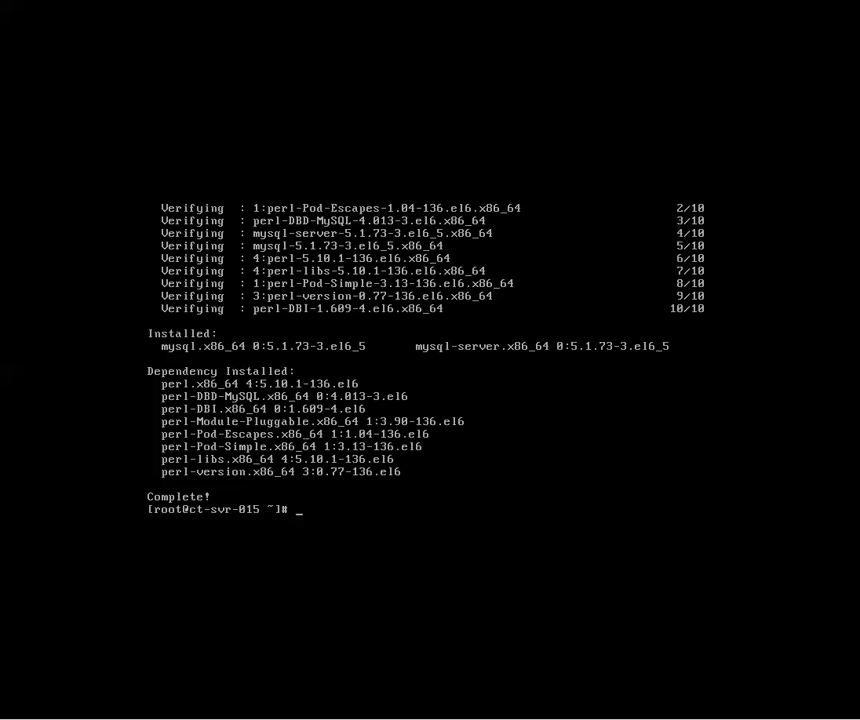
Start the mysqld service and enable it at boot with 'chkconfig mysqld on'.
text(s)
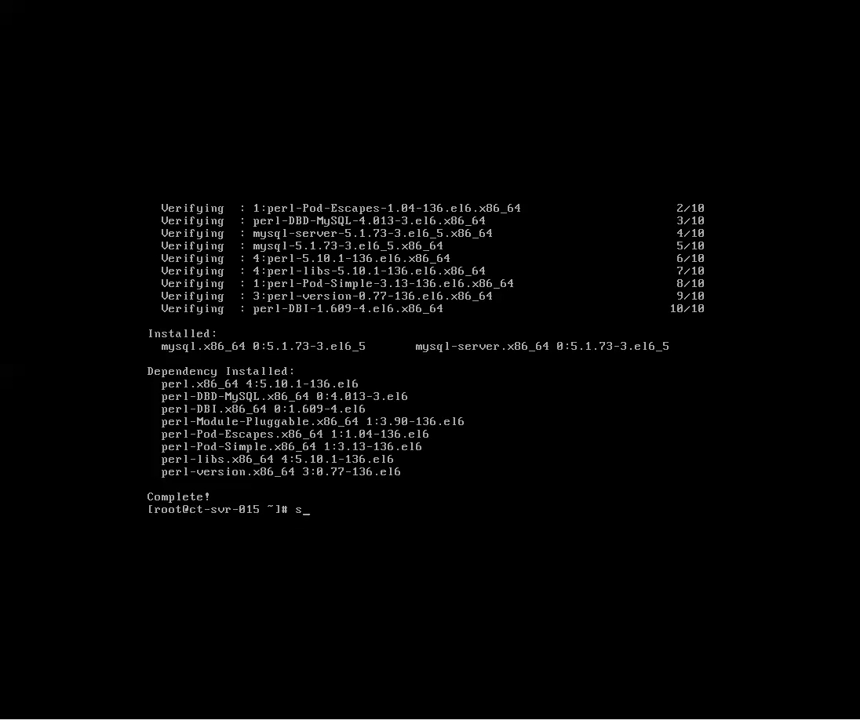
text(ervice)
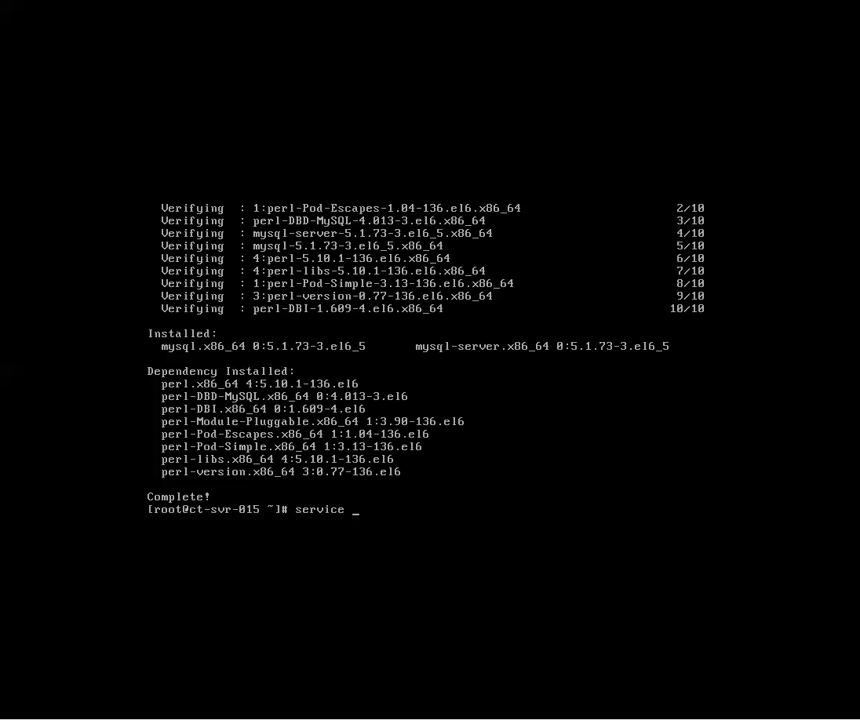
text(mysqld)
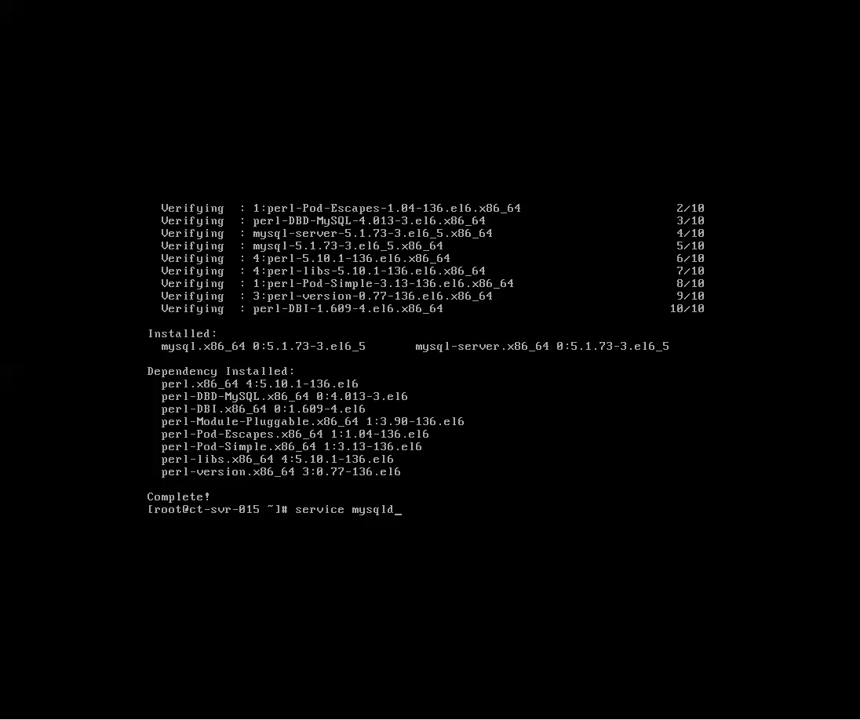
text(start)
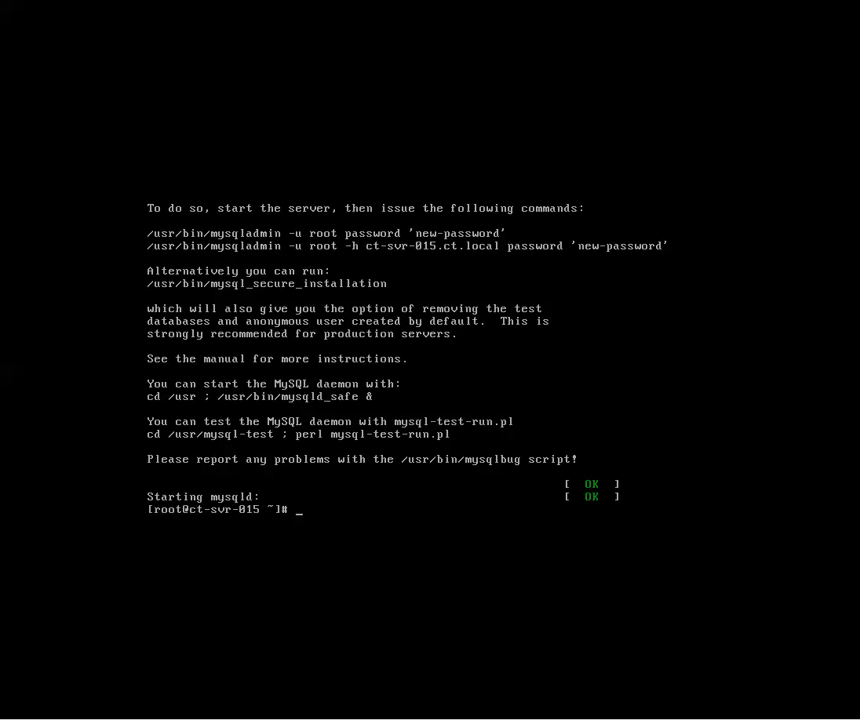
text(service mysqld start)
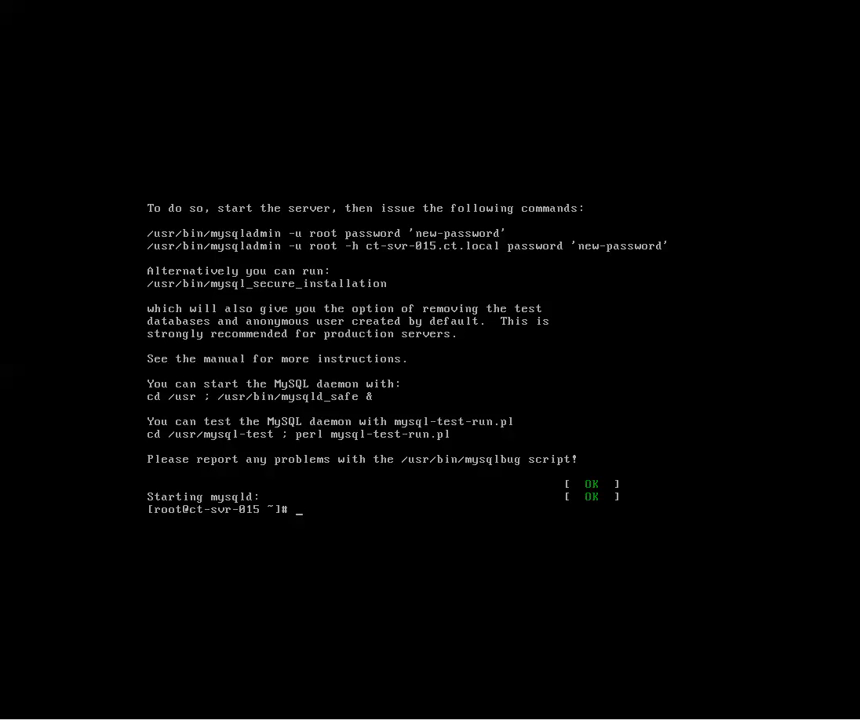
text(chkconfig mys)
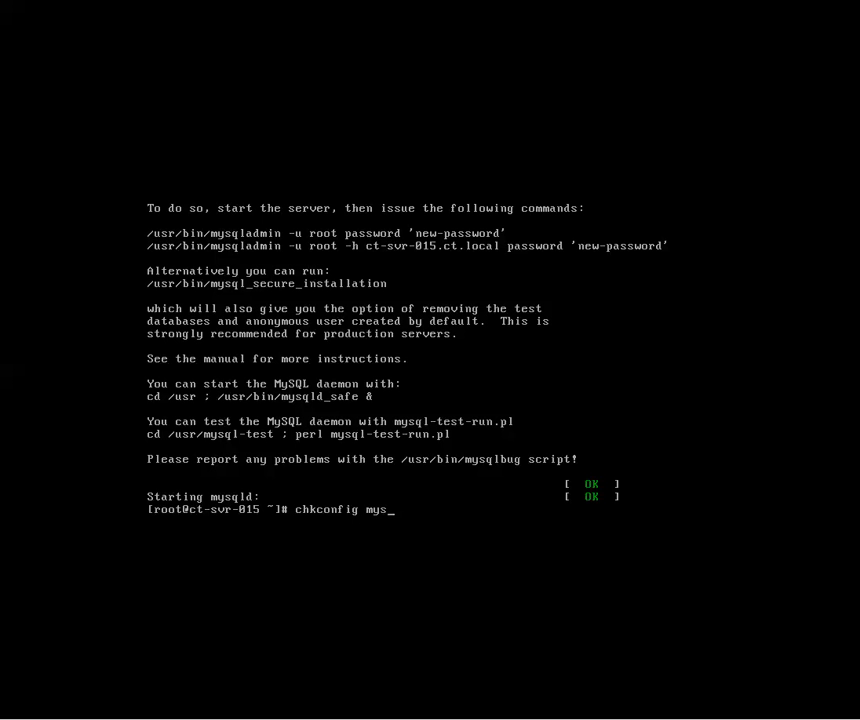
text(qld on)
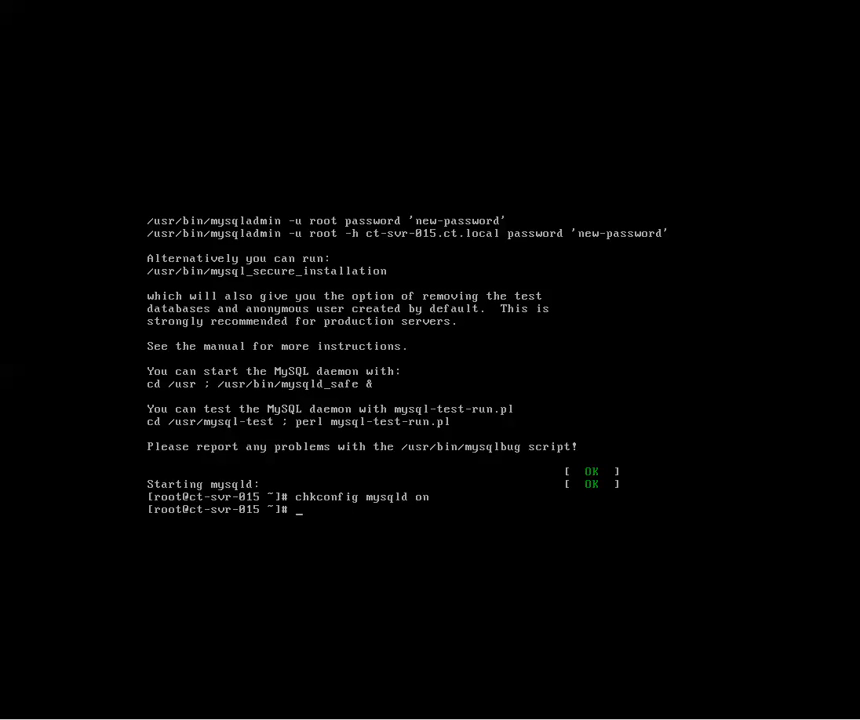
Run /usr/bin/mysql_secure_installation until it asks for the current root password.
text(/)
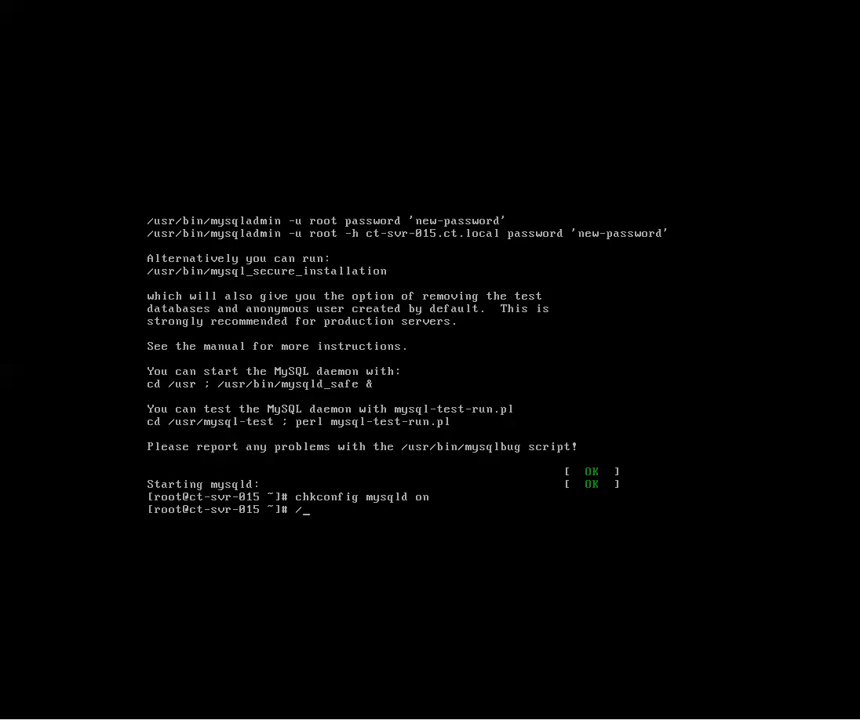
text(usr/)
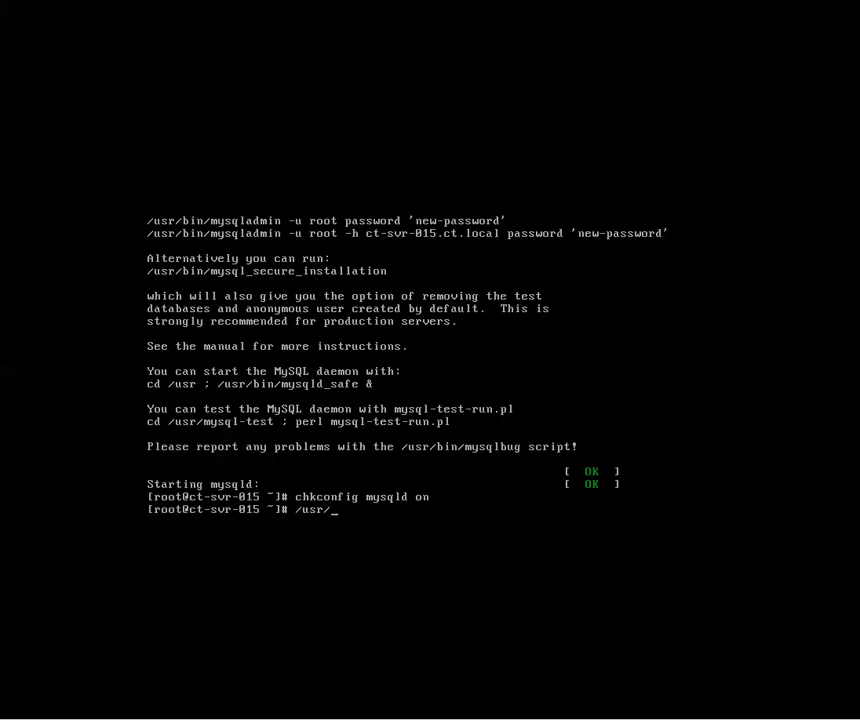
text(bin/)
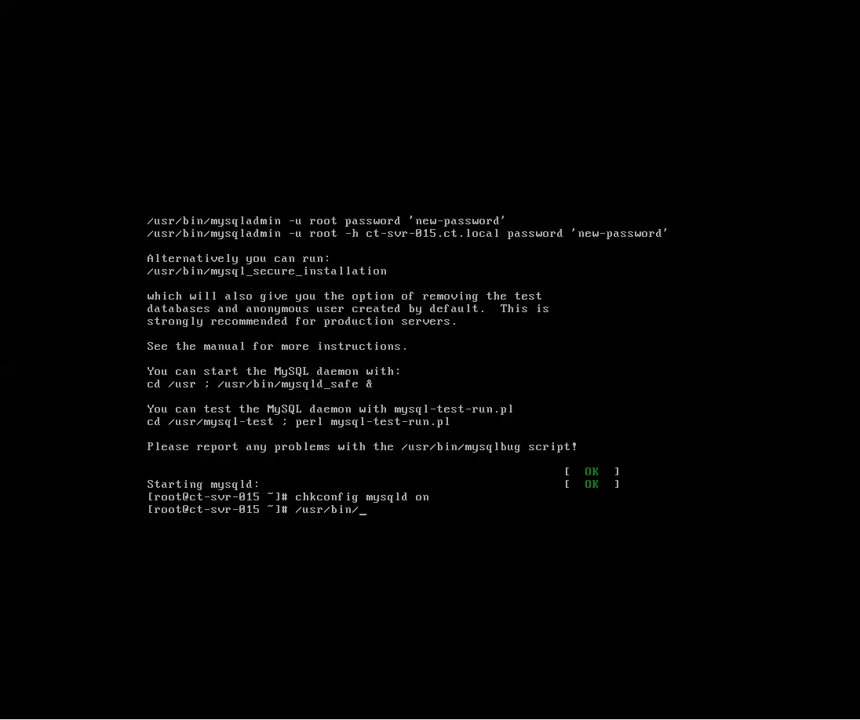
text(my)
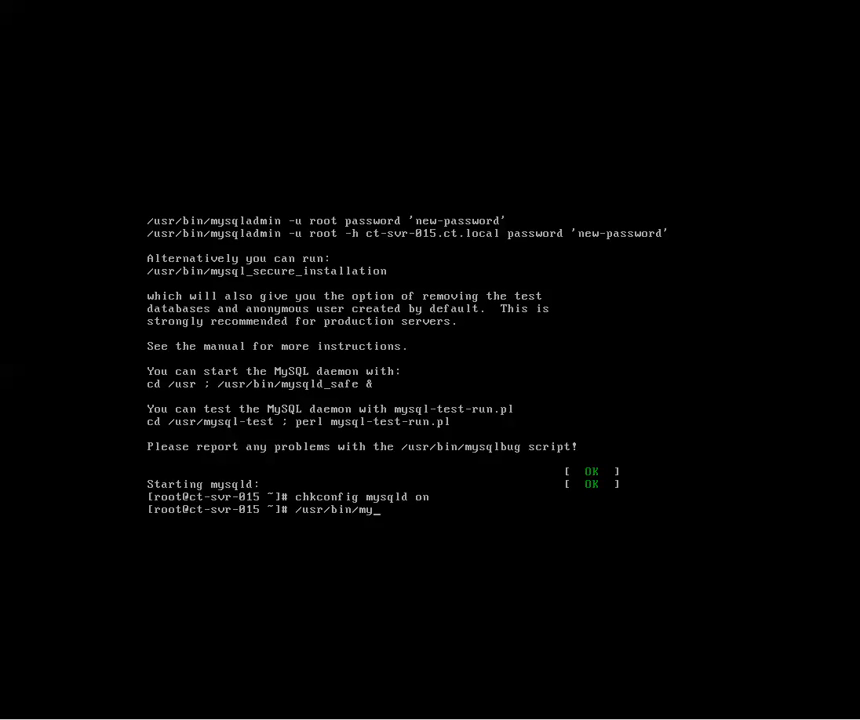
text(sql)
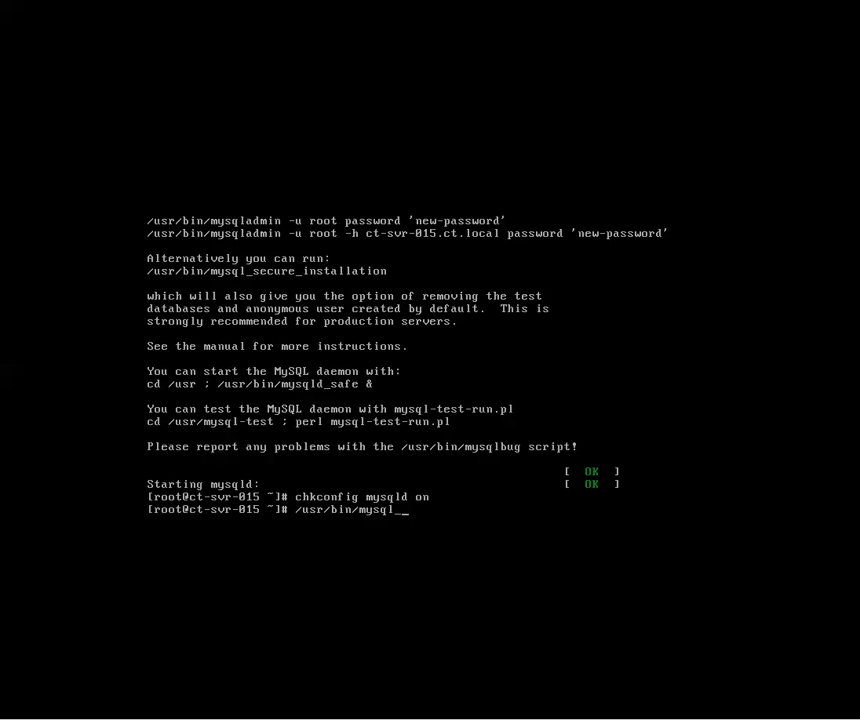
text(_secure_installation)
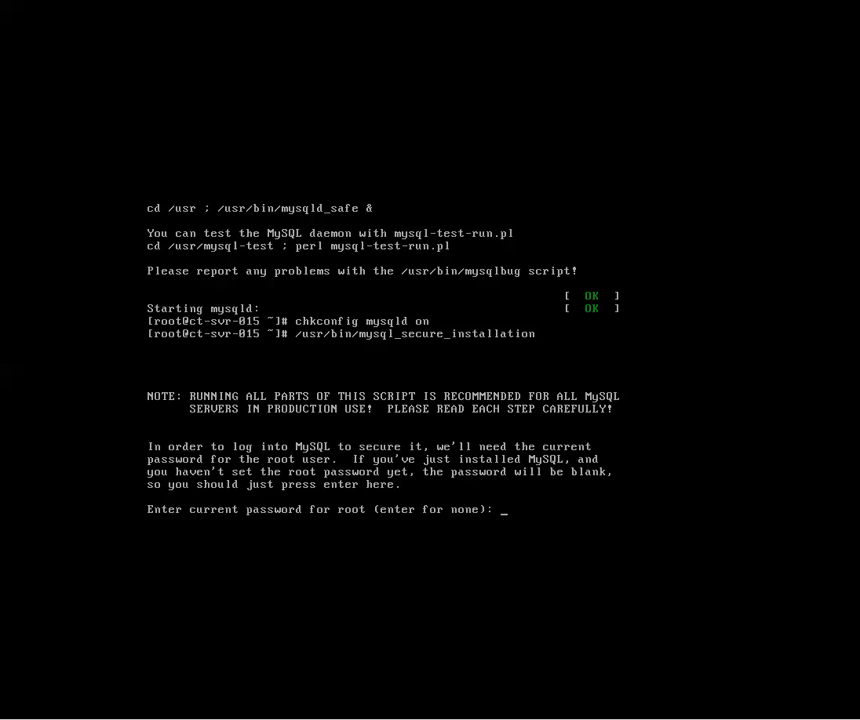
Submit a blank current password, then answer y to set a root password and remaining prompts.
key(Return)
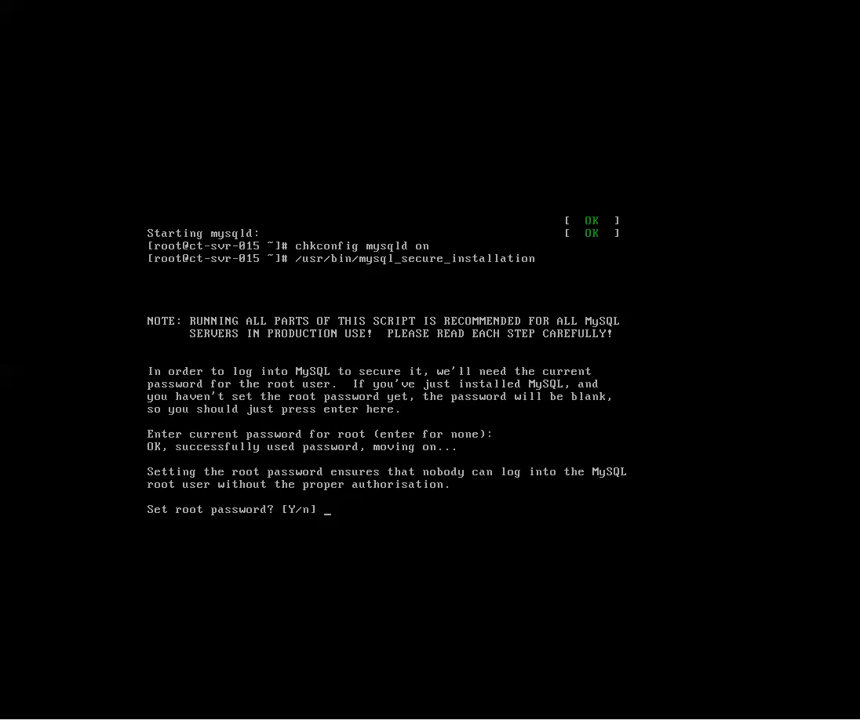
text(y)
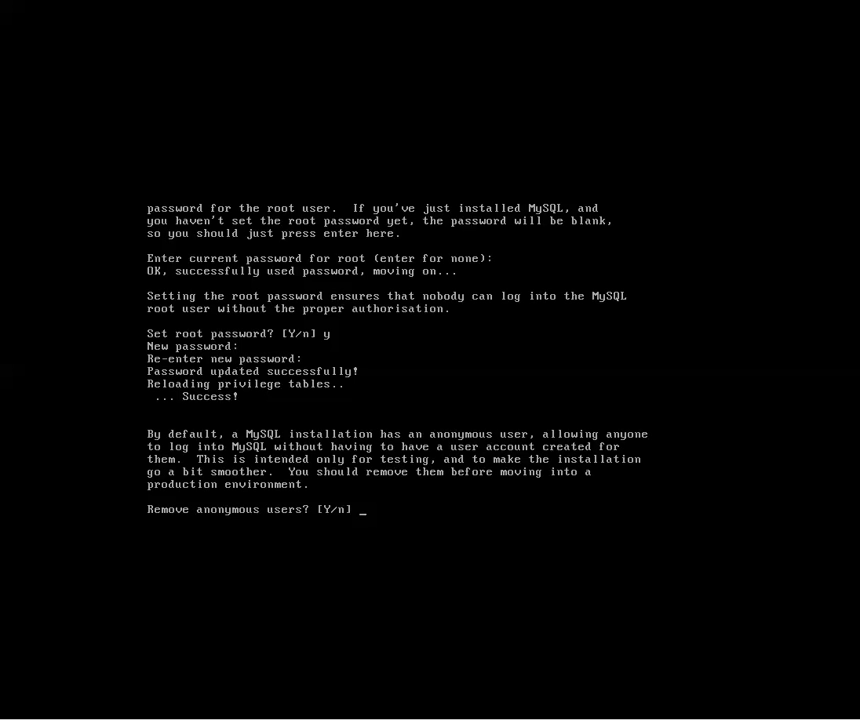
text(y)
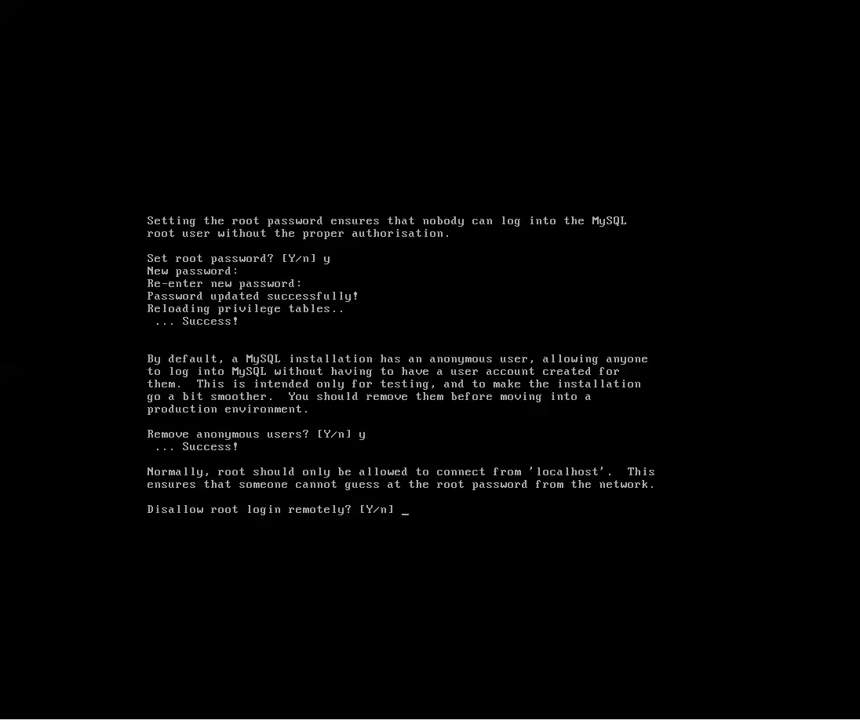
text(y)
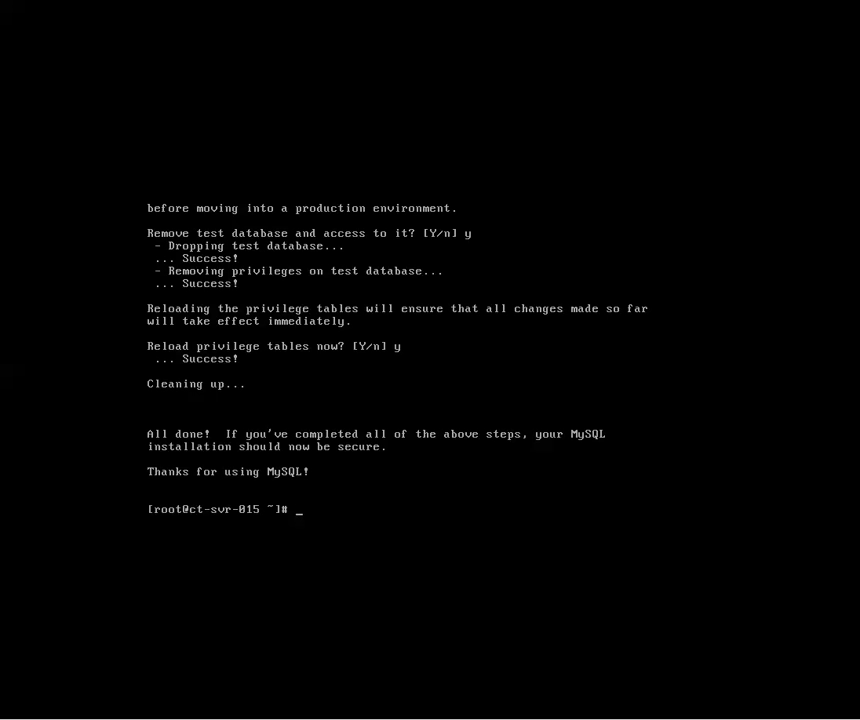
Install php and php-mysql with dependencies using 'yum install php php-mysql -y'.
text(yum insta)
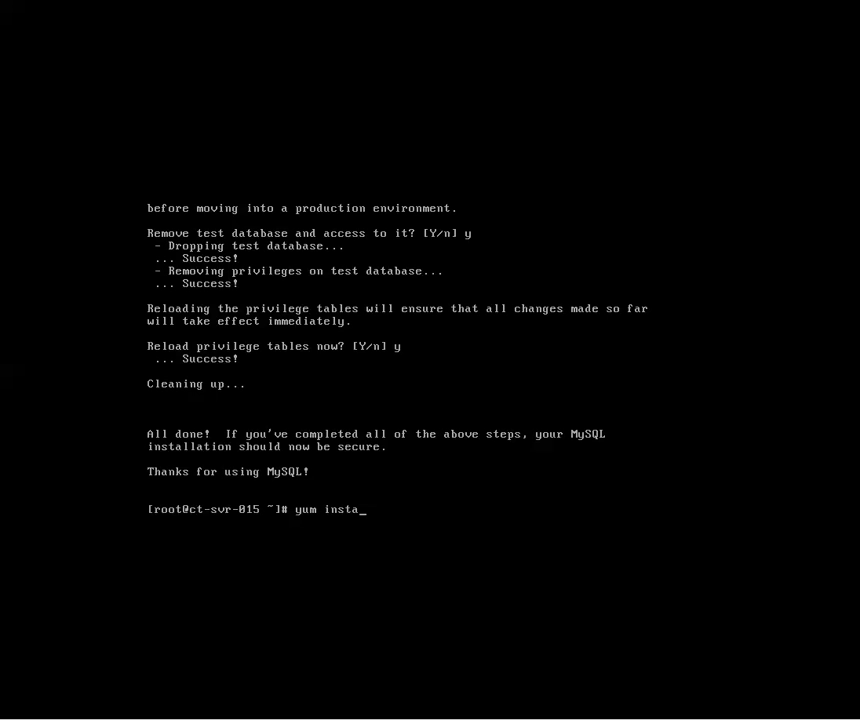
text(ll php)
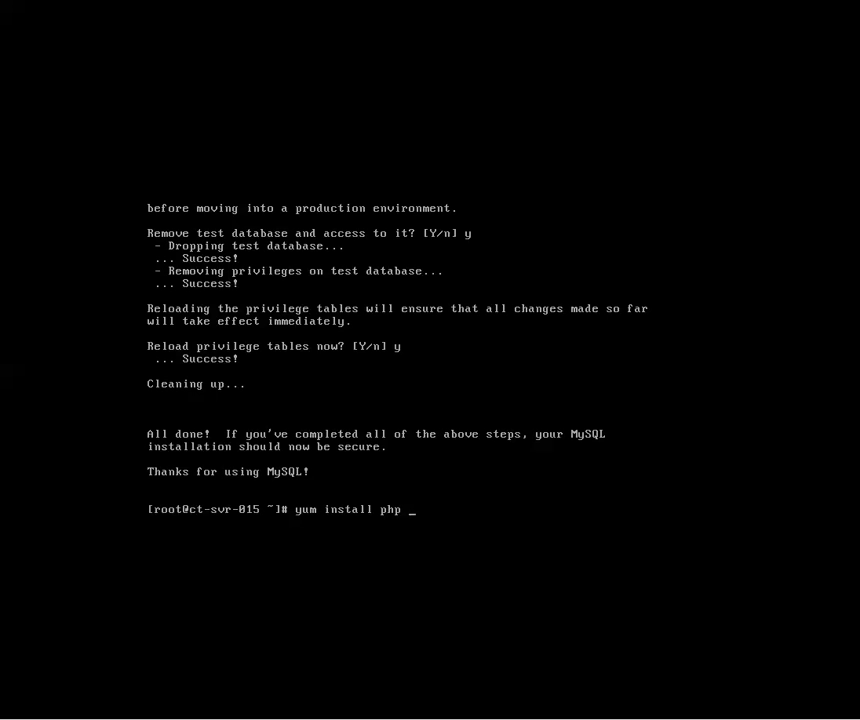
text(php-)
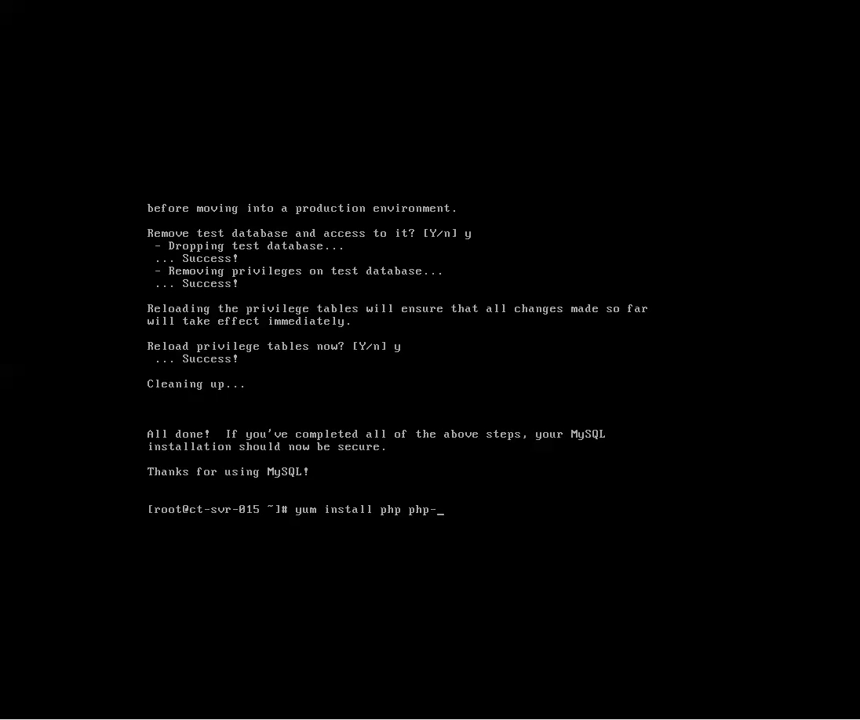
text(mysql)
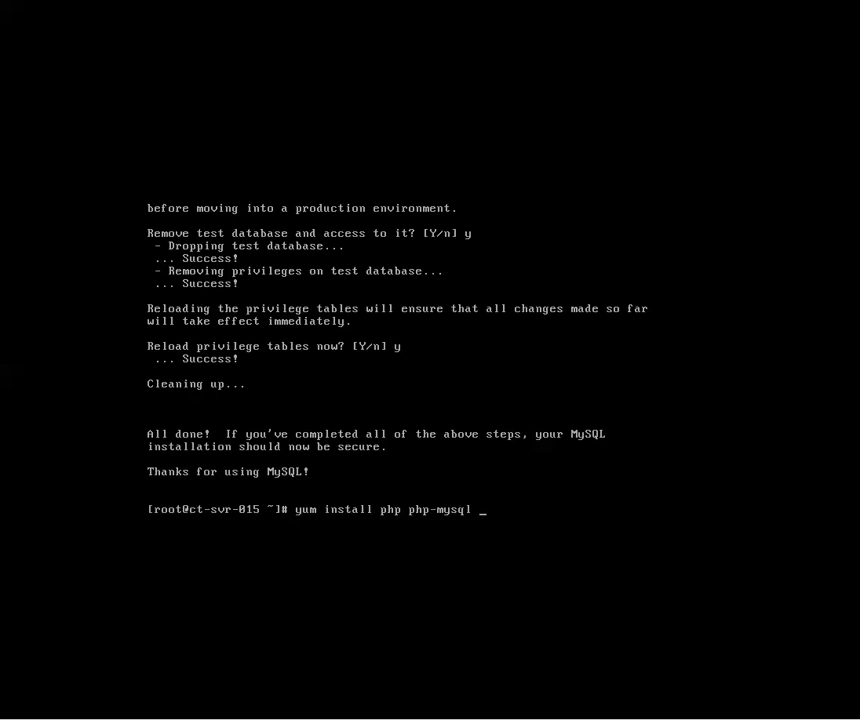
text(-y)
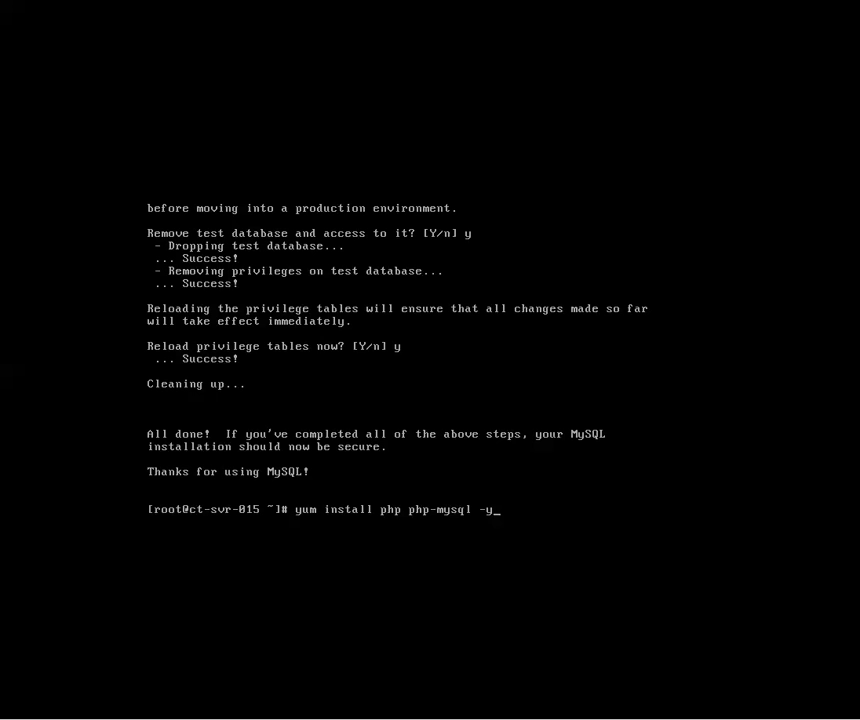
key(Return)
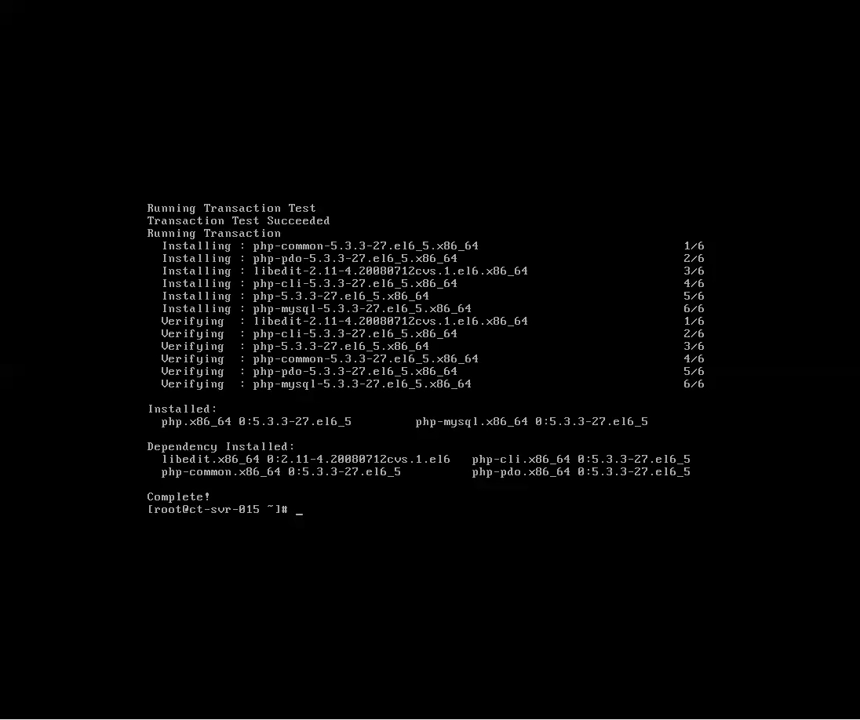
Install PHP and the php-mysql module with yum.
text(yum install php php-mysql -y)
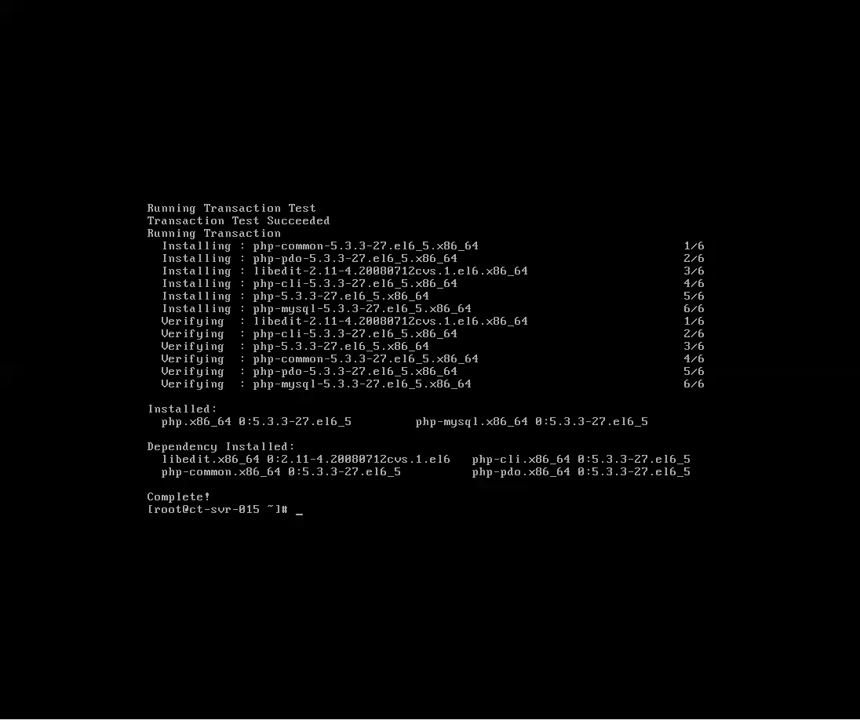
Start typing a nano command at the root prompt.
text(nano)
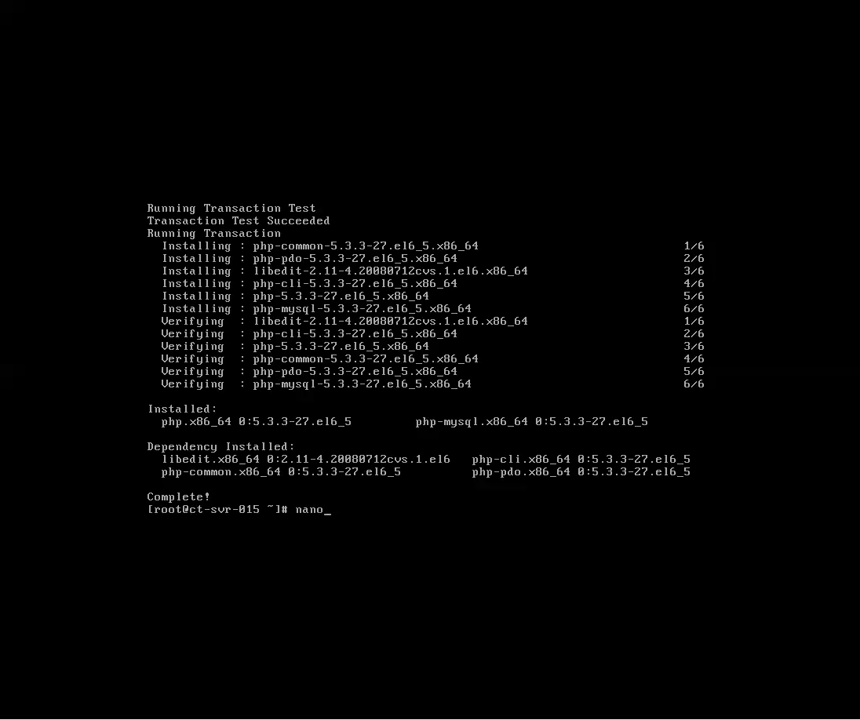
Open a new /var/www/html/info.php file in nano.
text(" ")
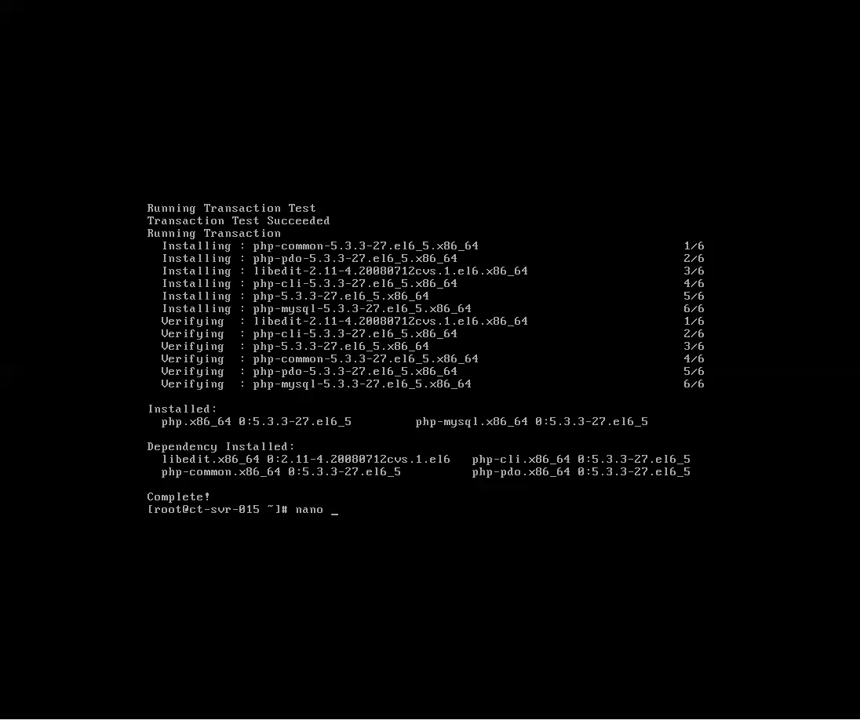
text(/va)
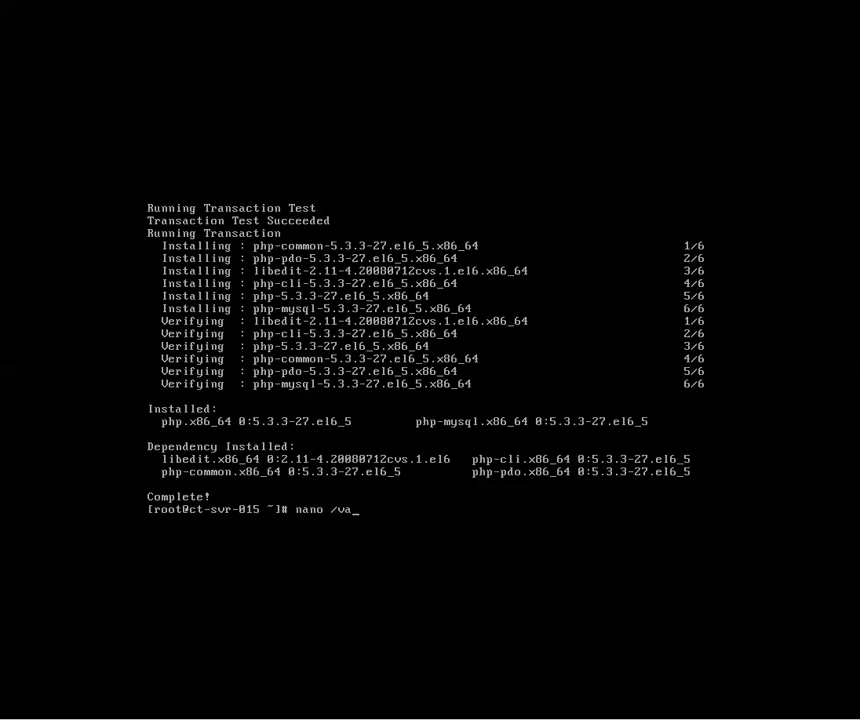
text(r/)
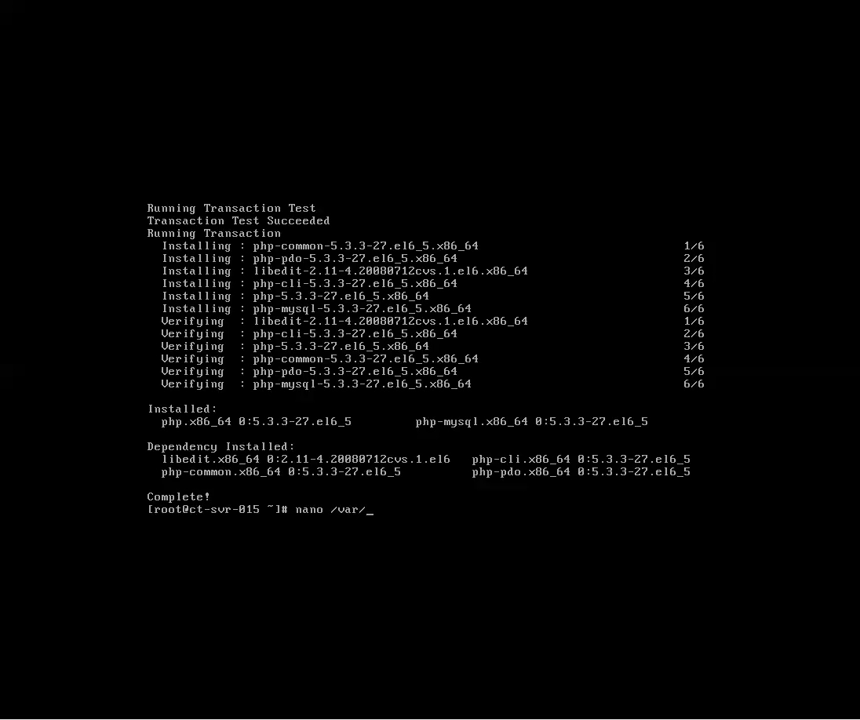
text(www/)
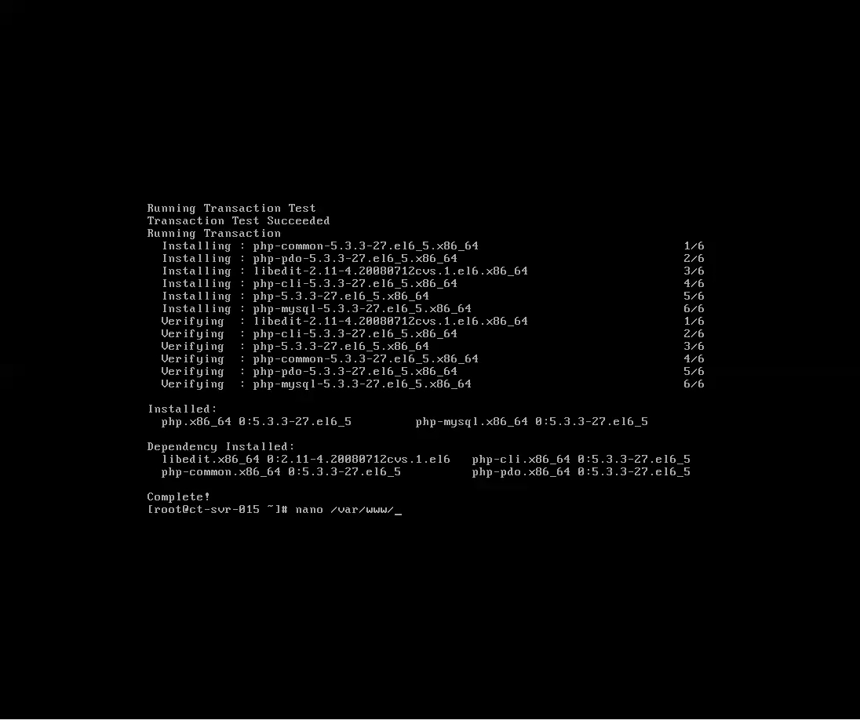
text(html/)
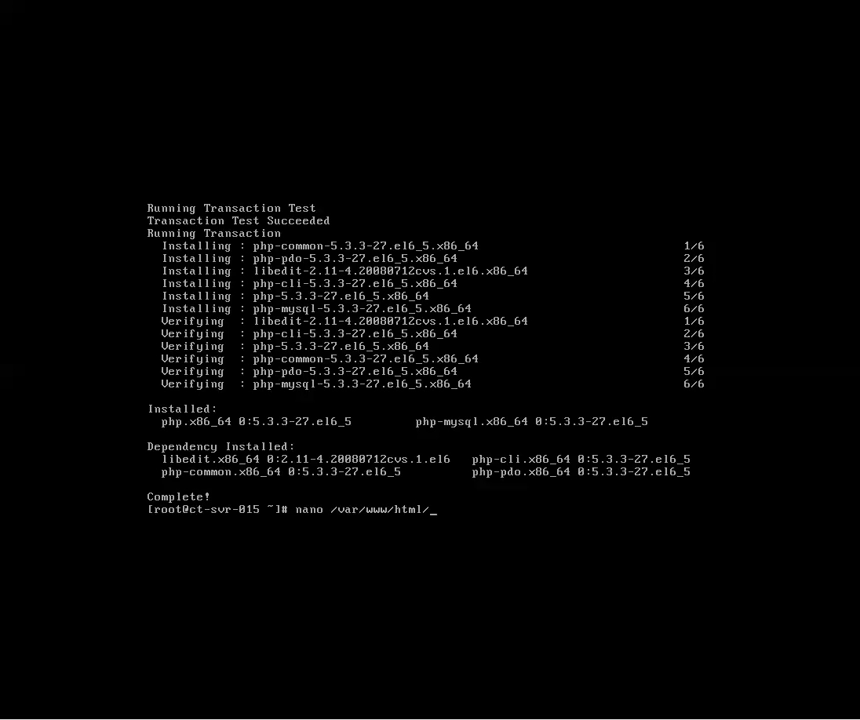
text(info)
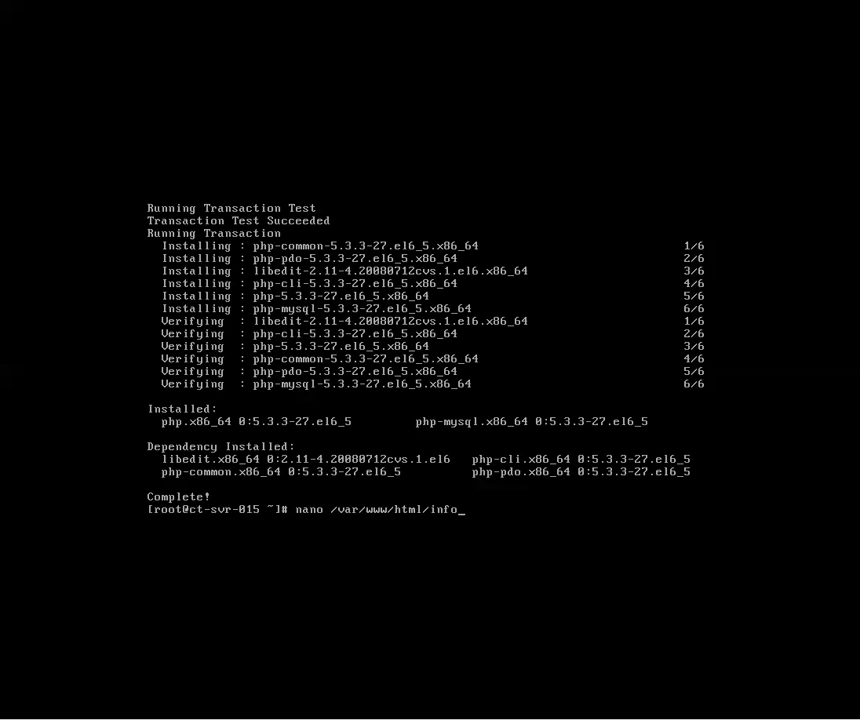
text(.php)
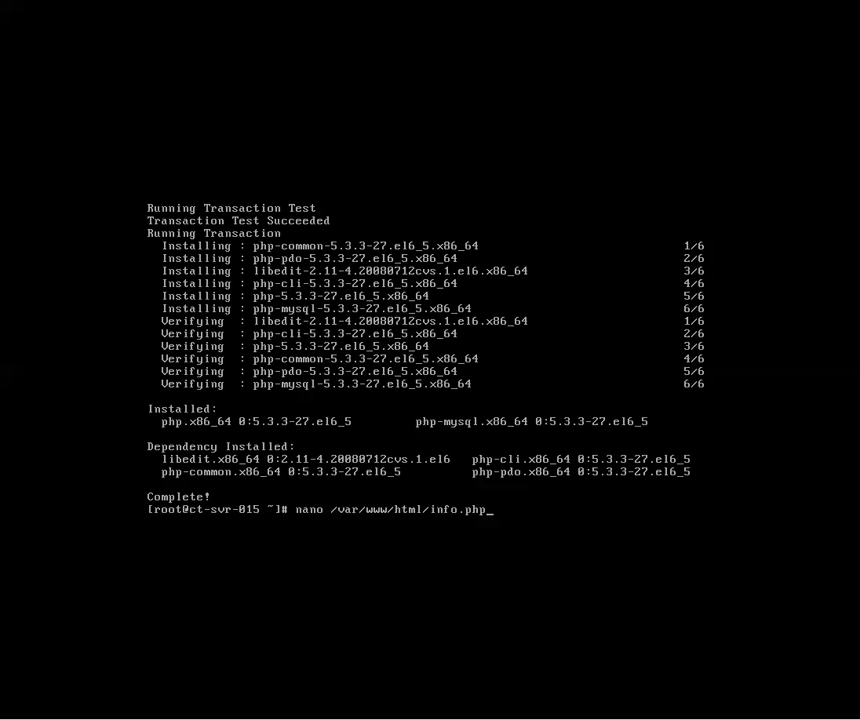
key(Return)
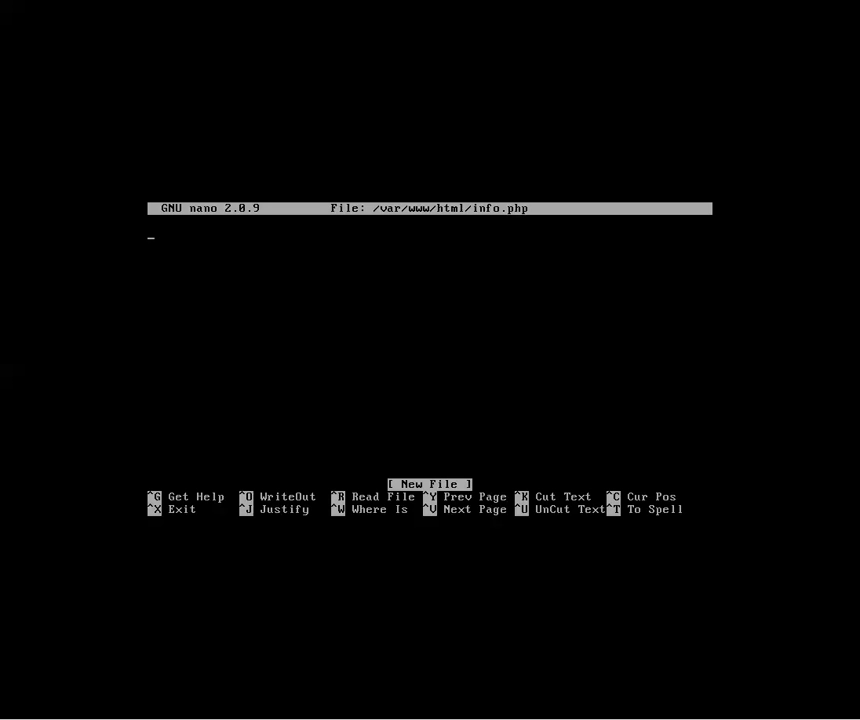
Write the script <?php phpinfo(); ?> into info.php.
text(<?)
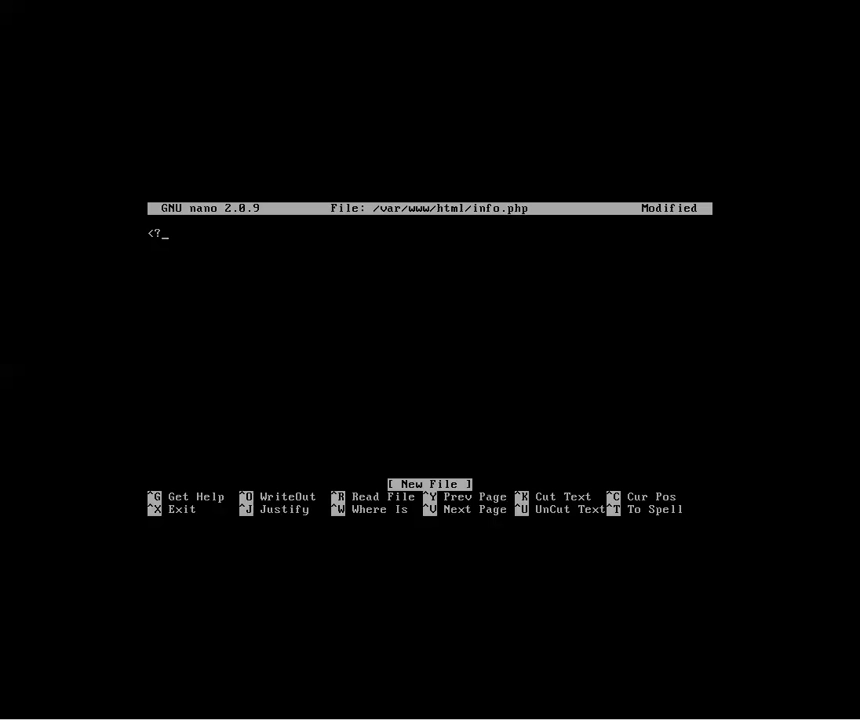
text(php)
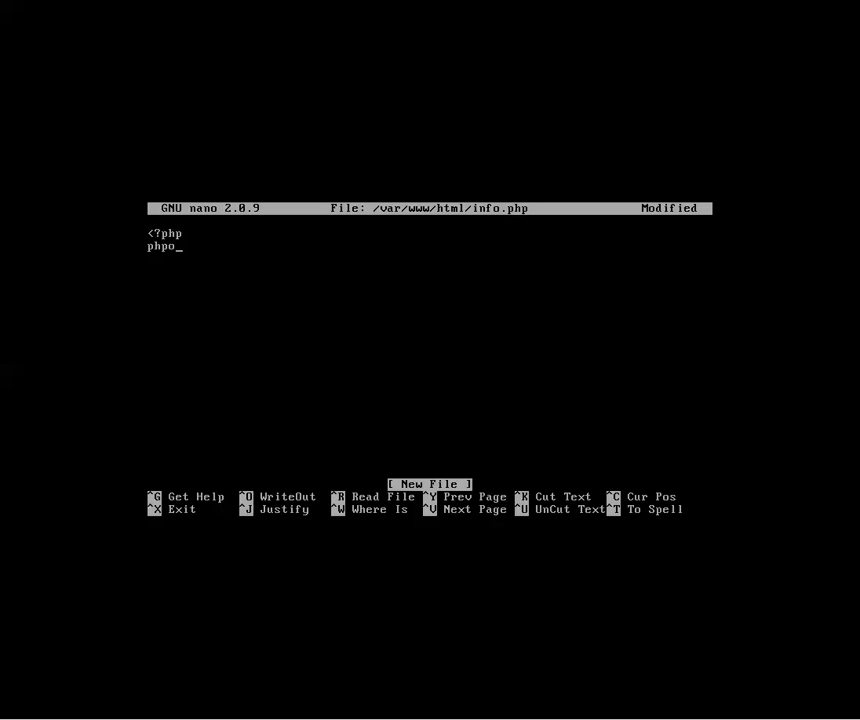
key(BackSpace)
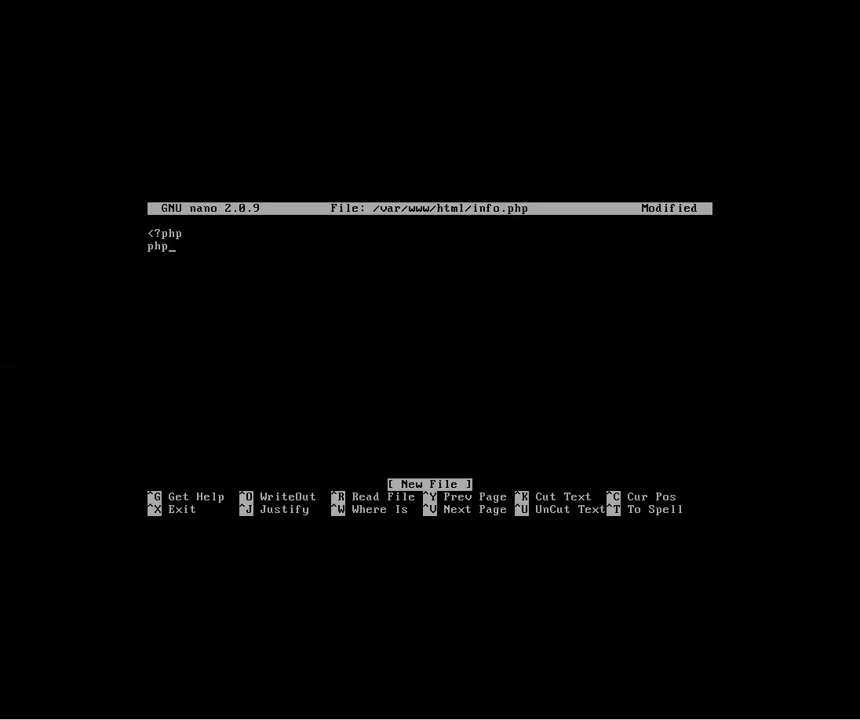
text(info)
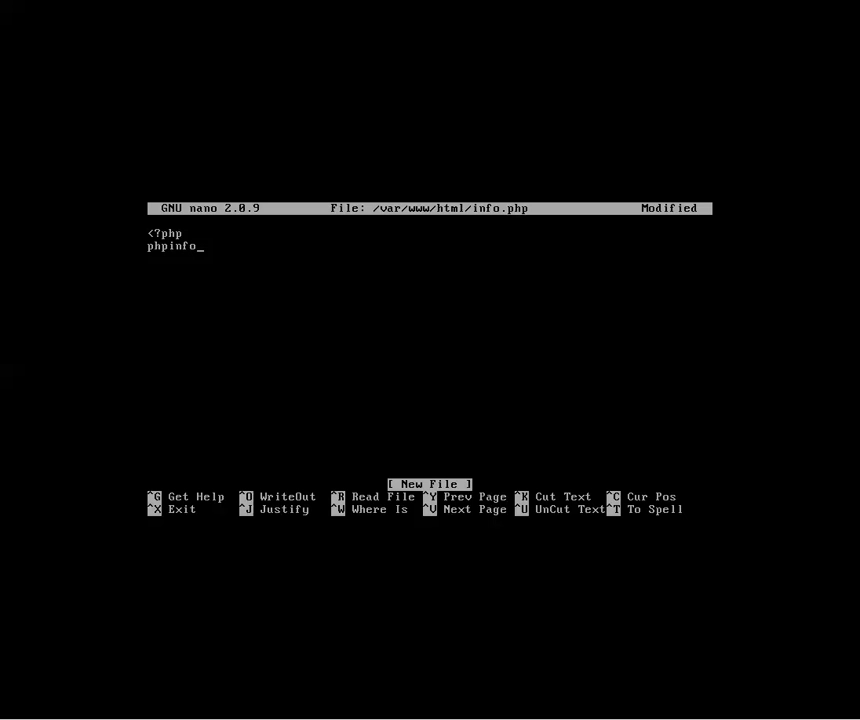
text(())
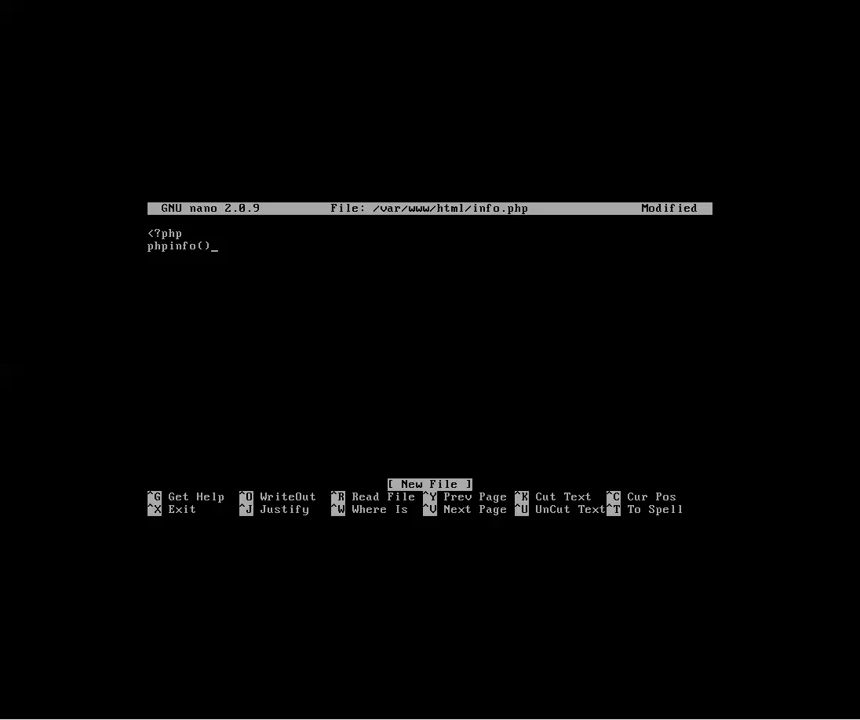
text(;)
text(?)
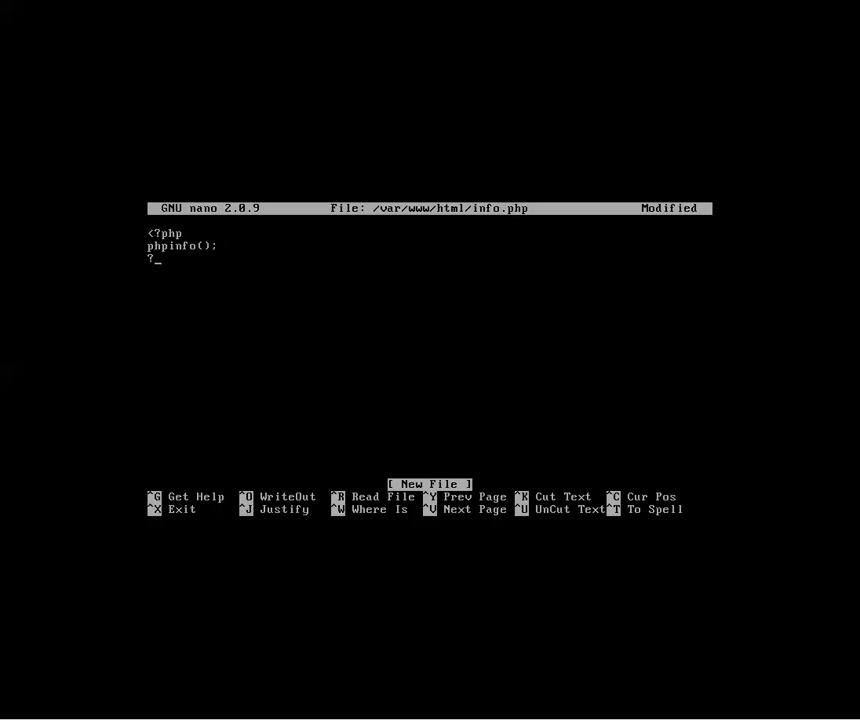
text(>)
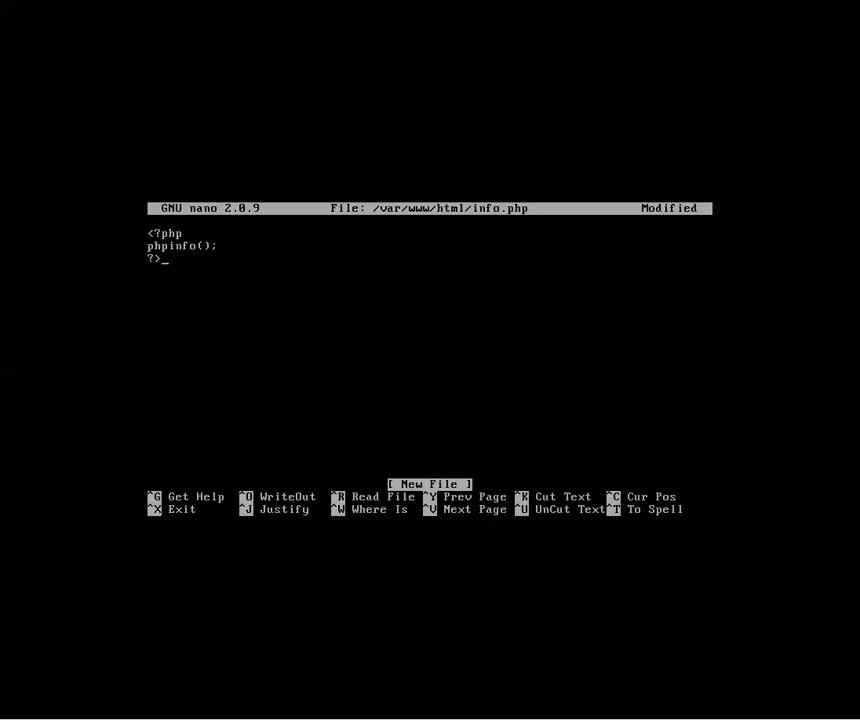
Save info.php, exit nano, and begin a service command to restart httpd.
key(ctrl+x)
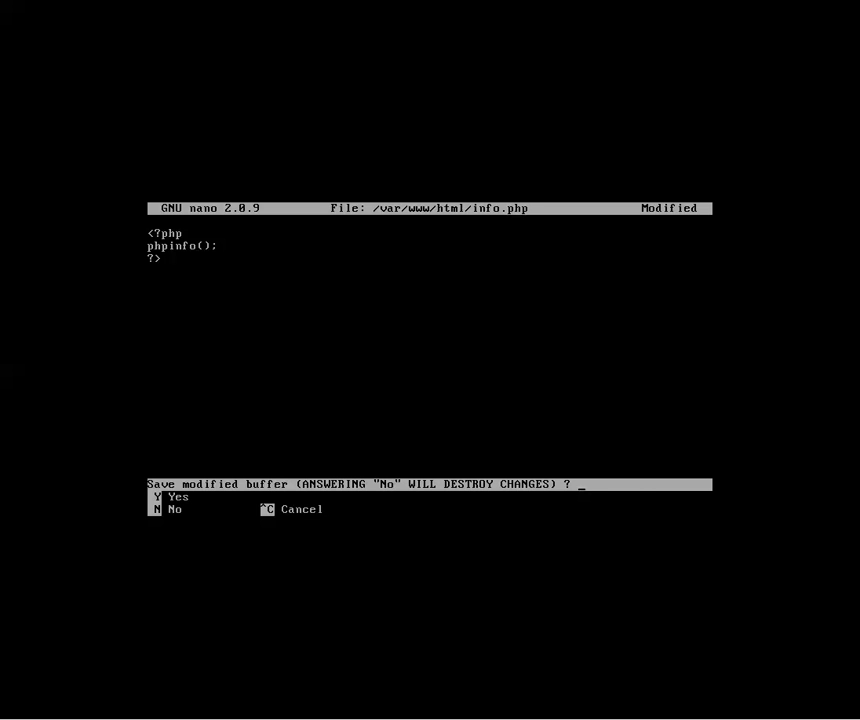
key(y)
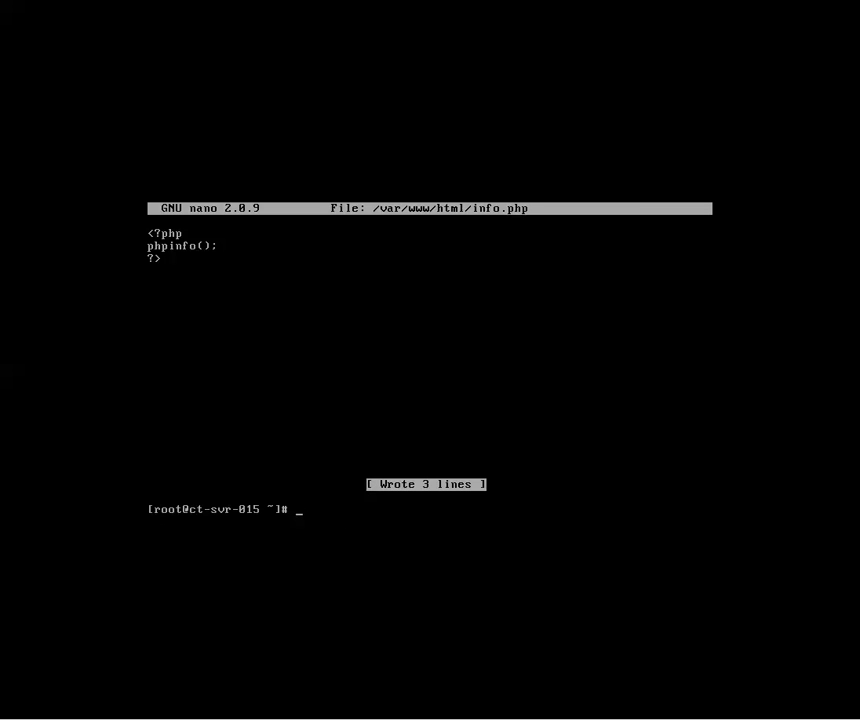
text(service httpd restart)
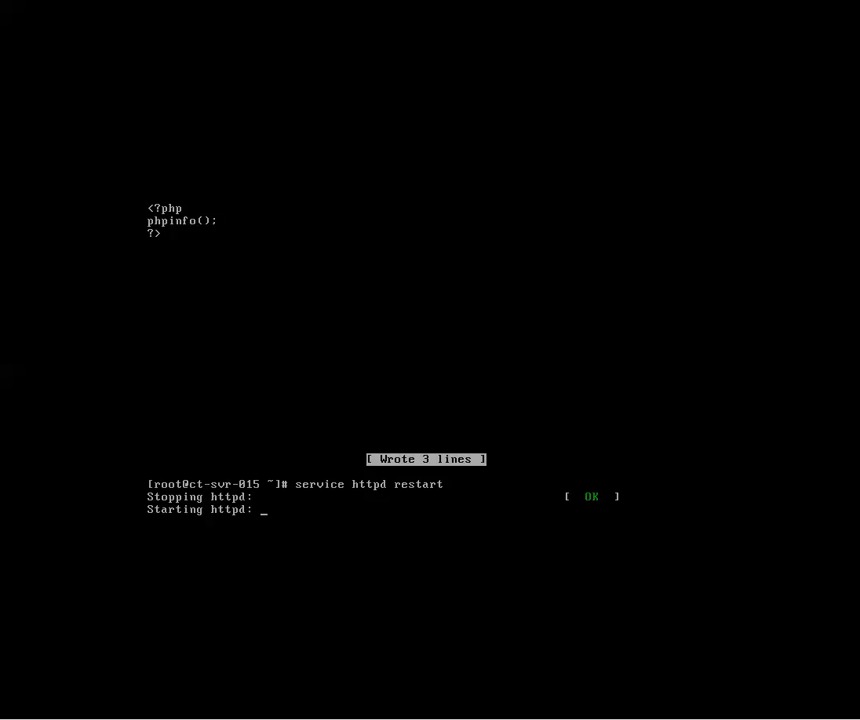
mouse_move(533, 372)
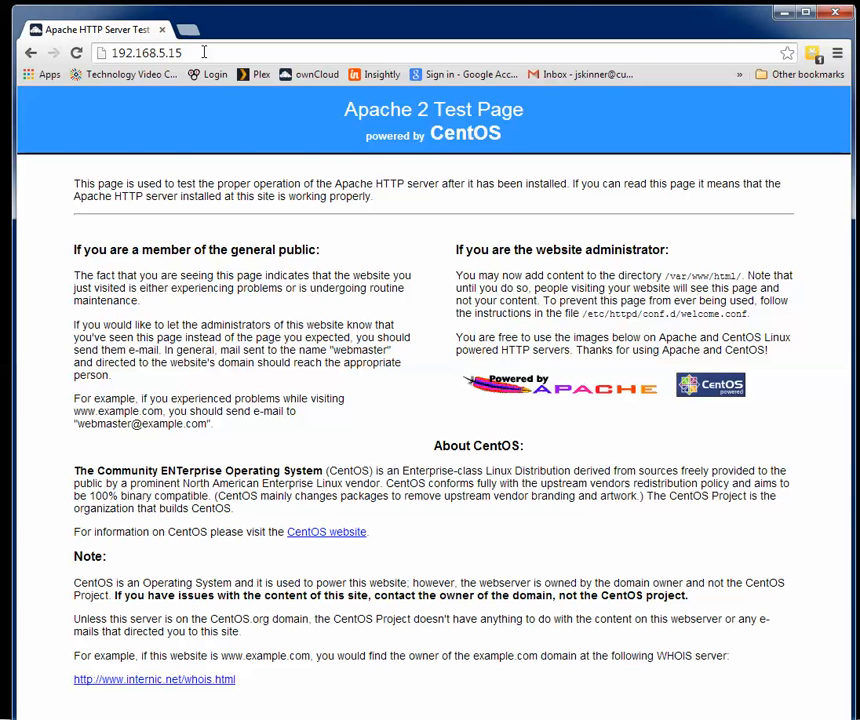
Load 192.168.5.15/info.php and scroll the PHP 5.3.3 information page.
text(info.php)
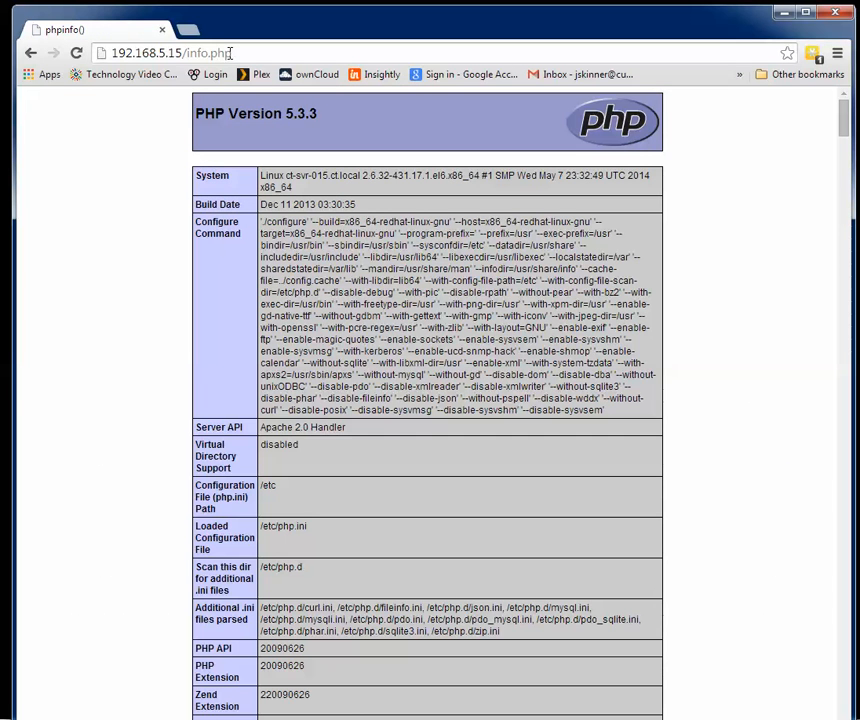
mouse_move(480, 407)
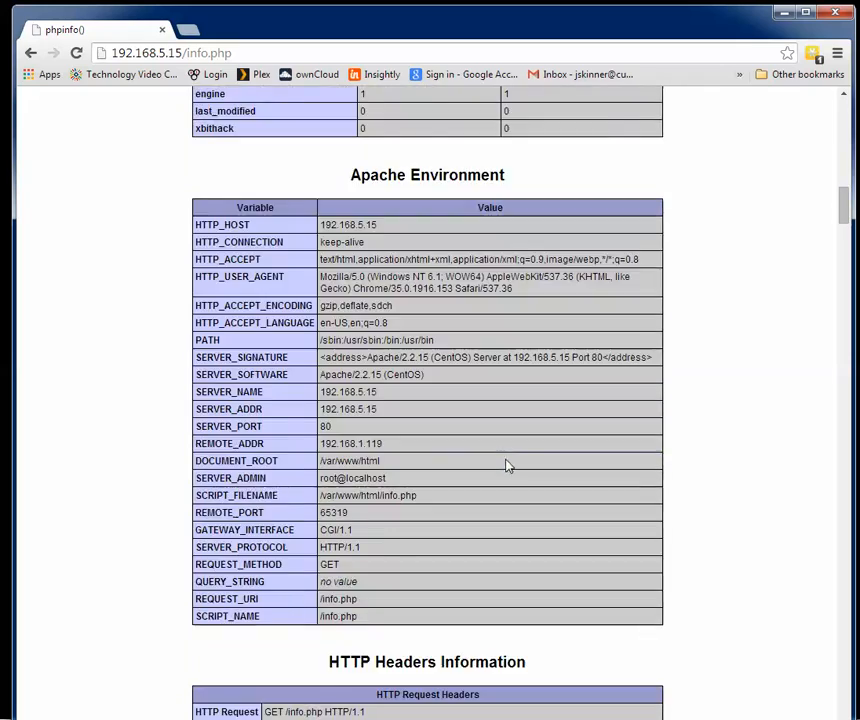
scroll(up, 3)
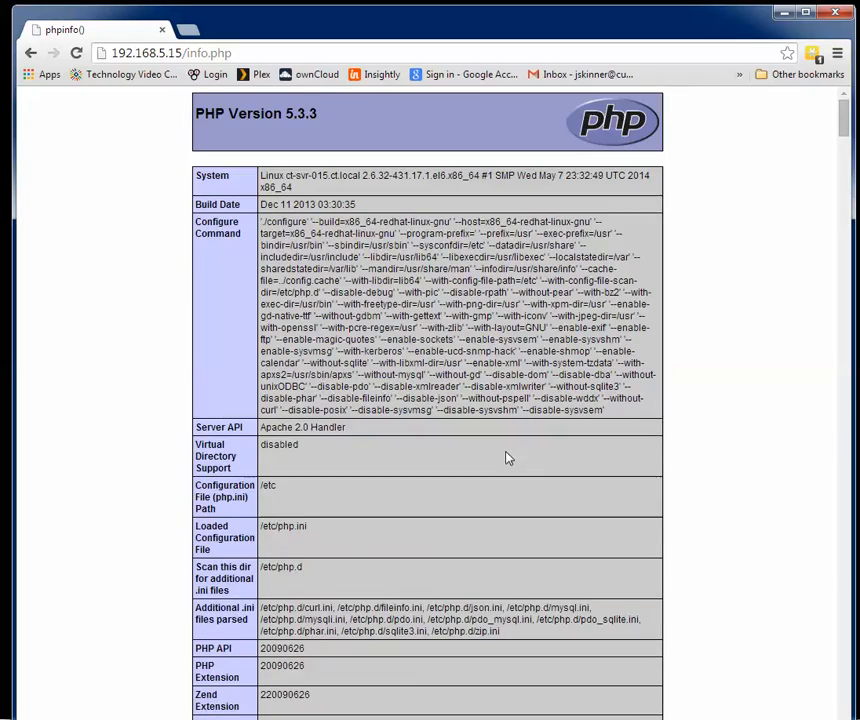